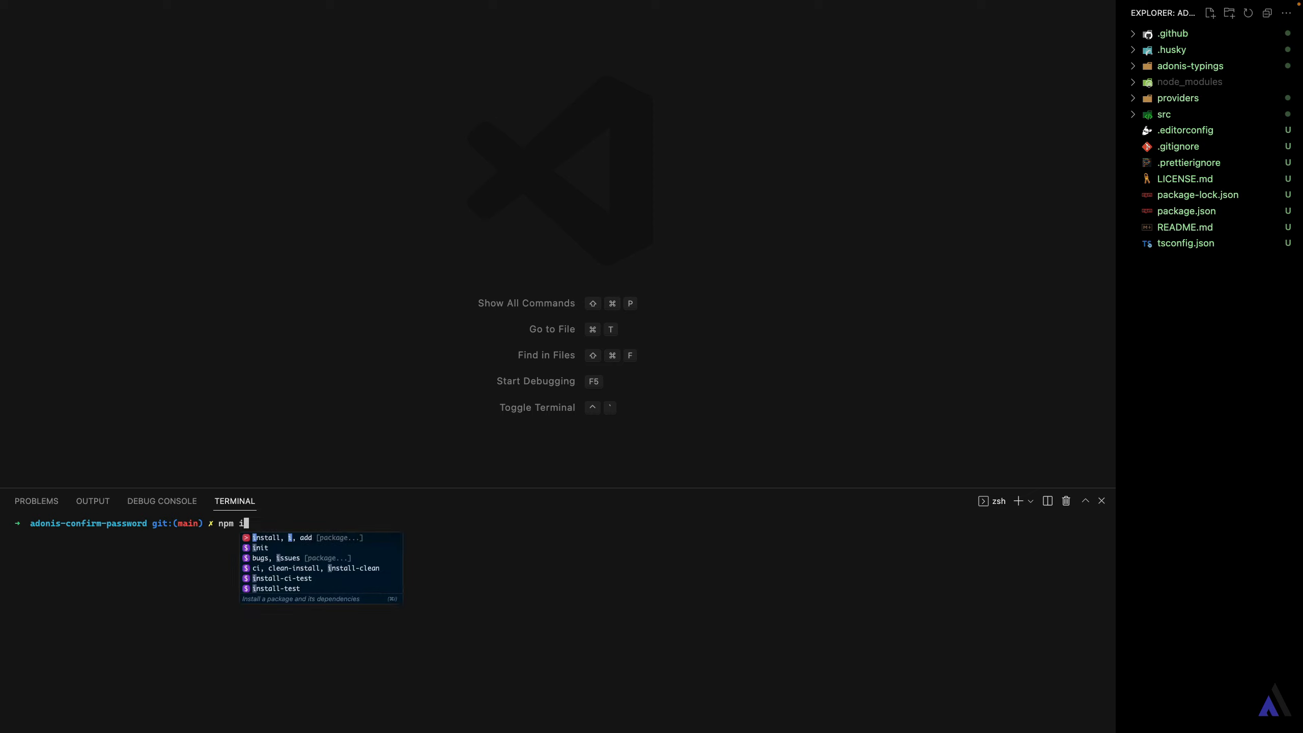
Step: Install yalc globally with npm i yalc -g, then begin entering the yalc publish command
text(yalc -g)
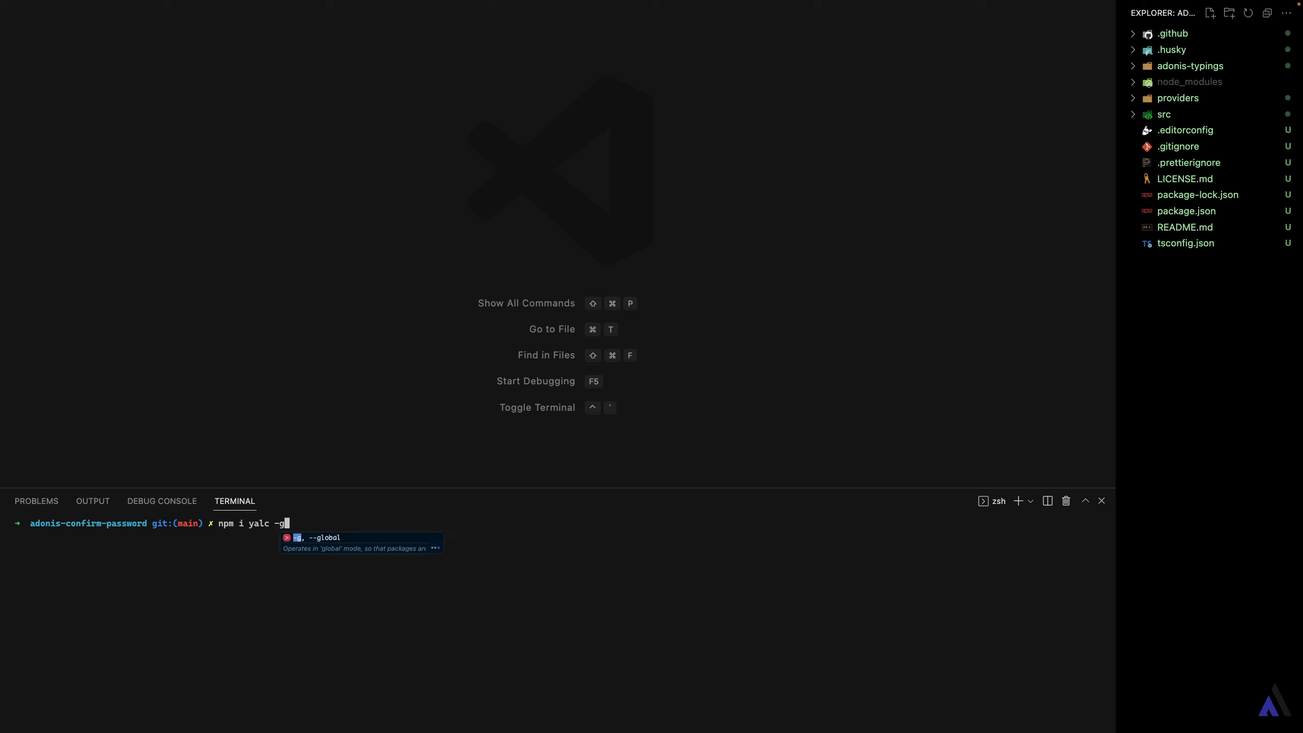
key(Escape)
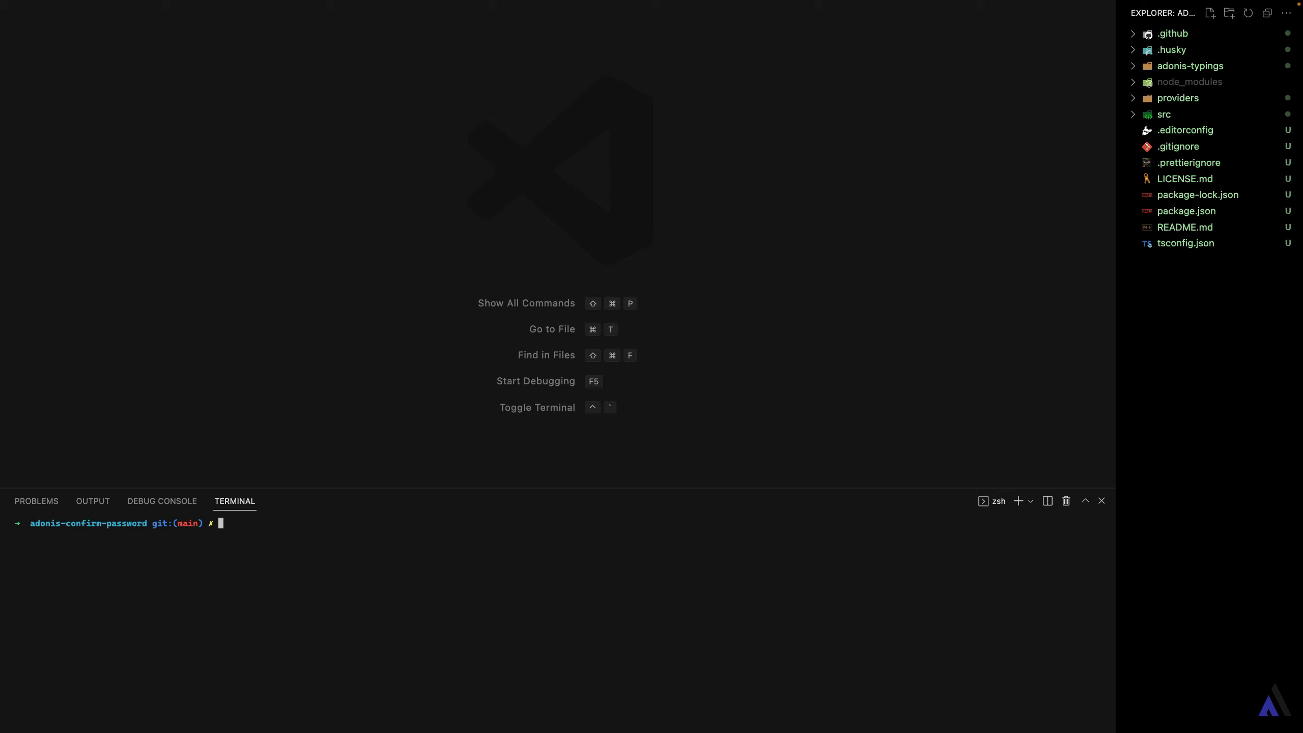
text(yalc publish)
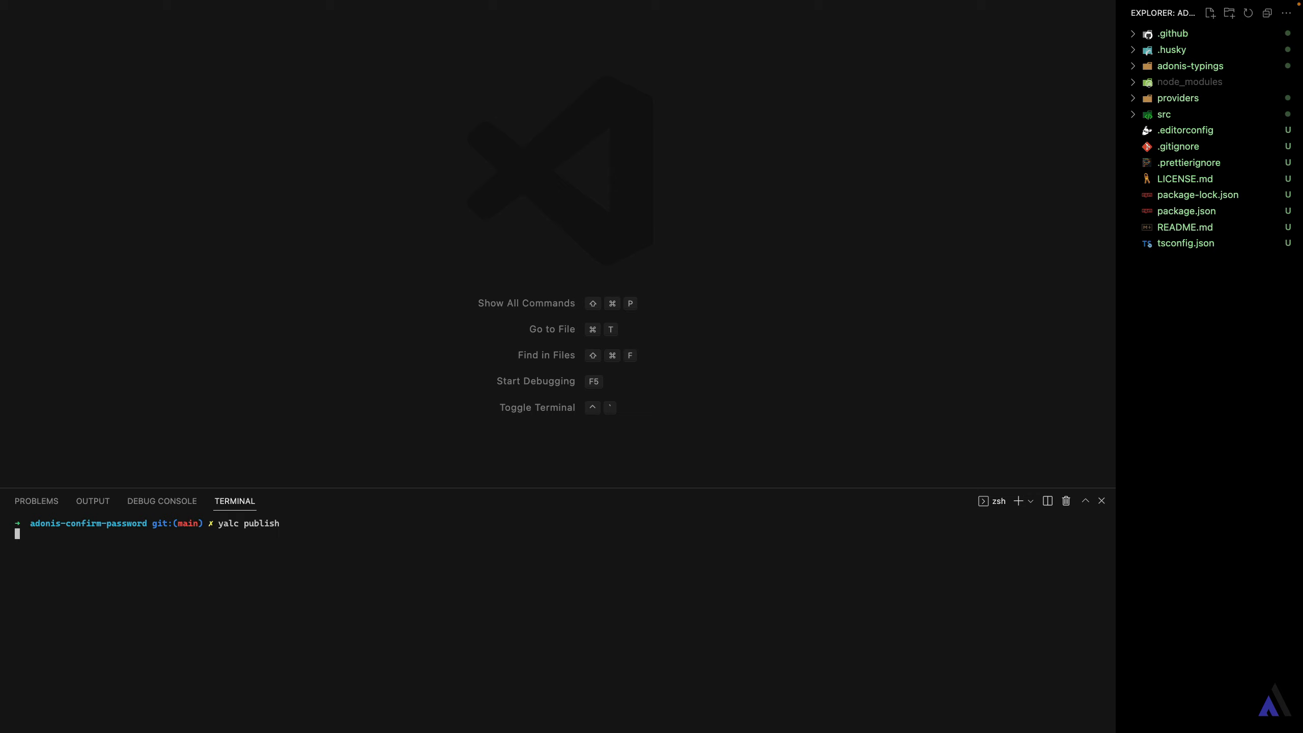
key(Return)
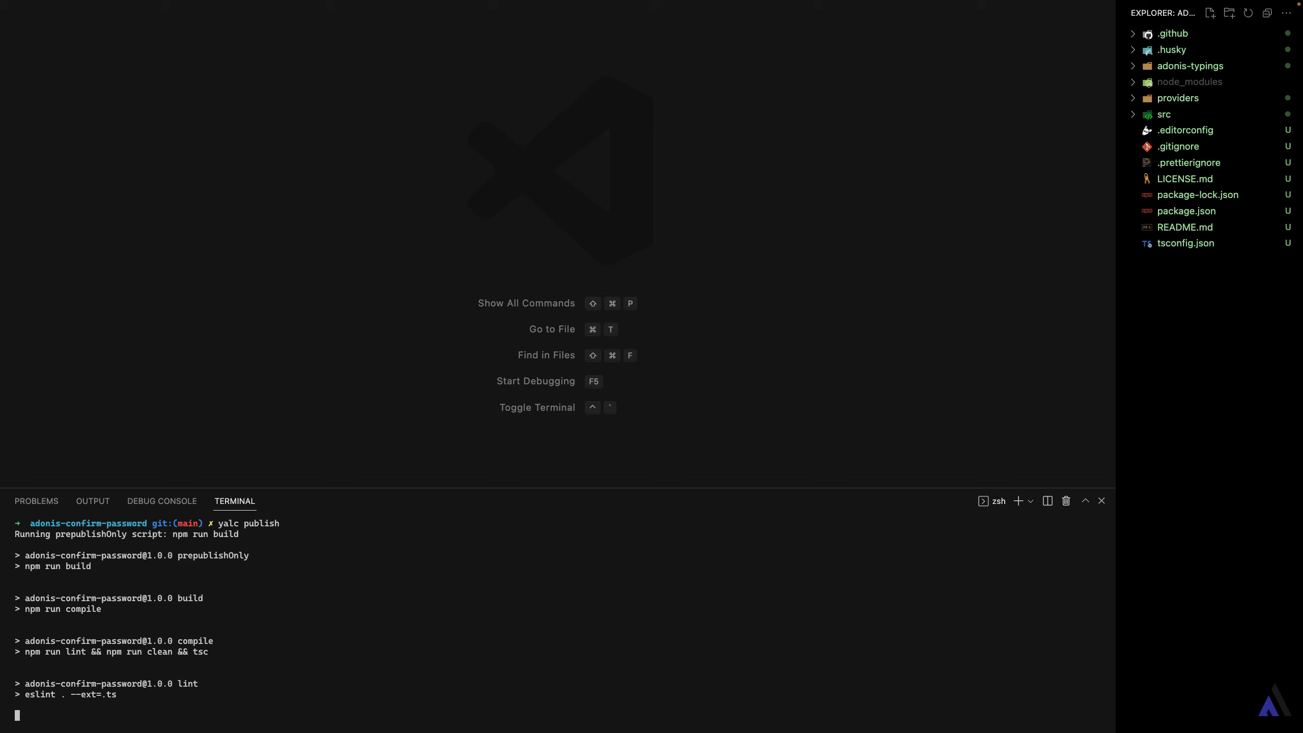
scroll(down, 3)
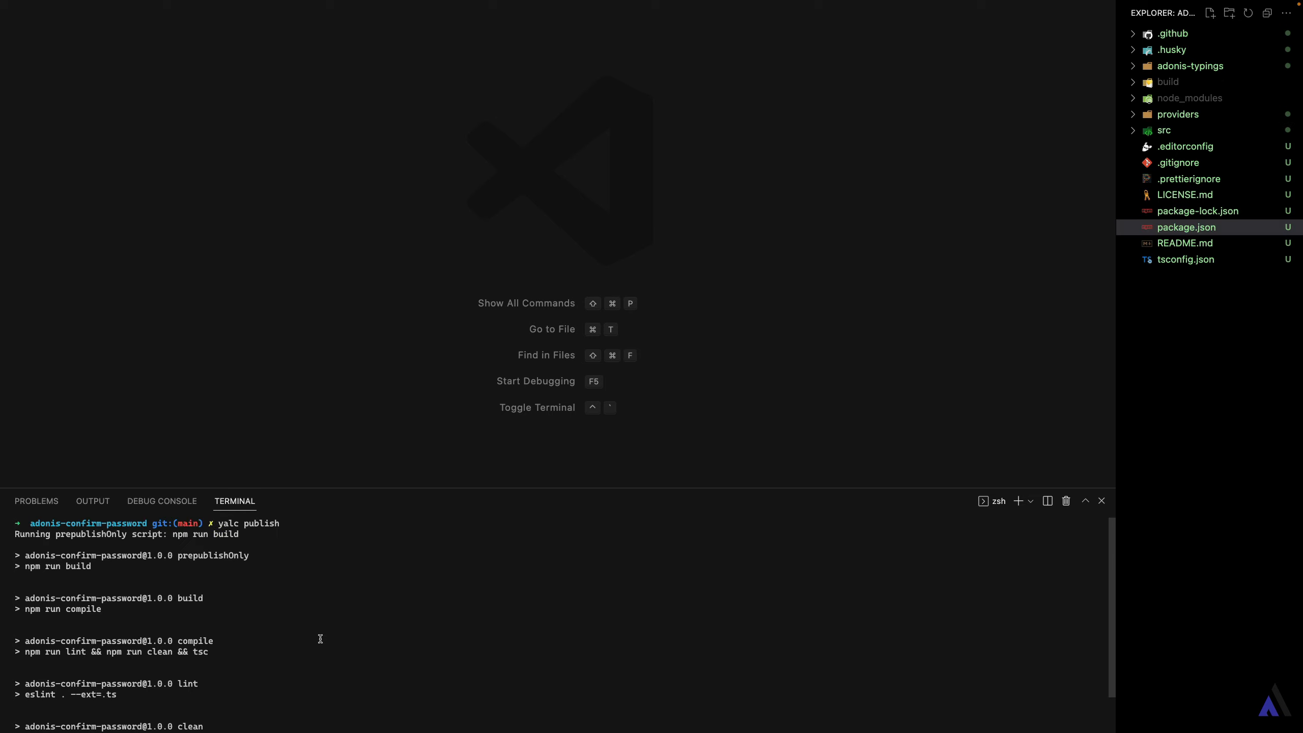
double_click(203, 534)
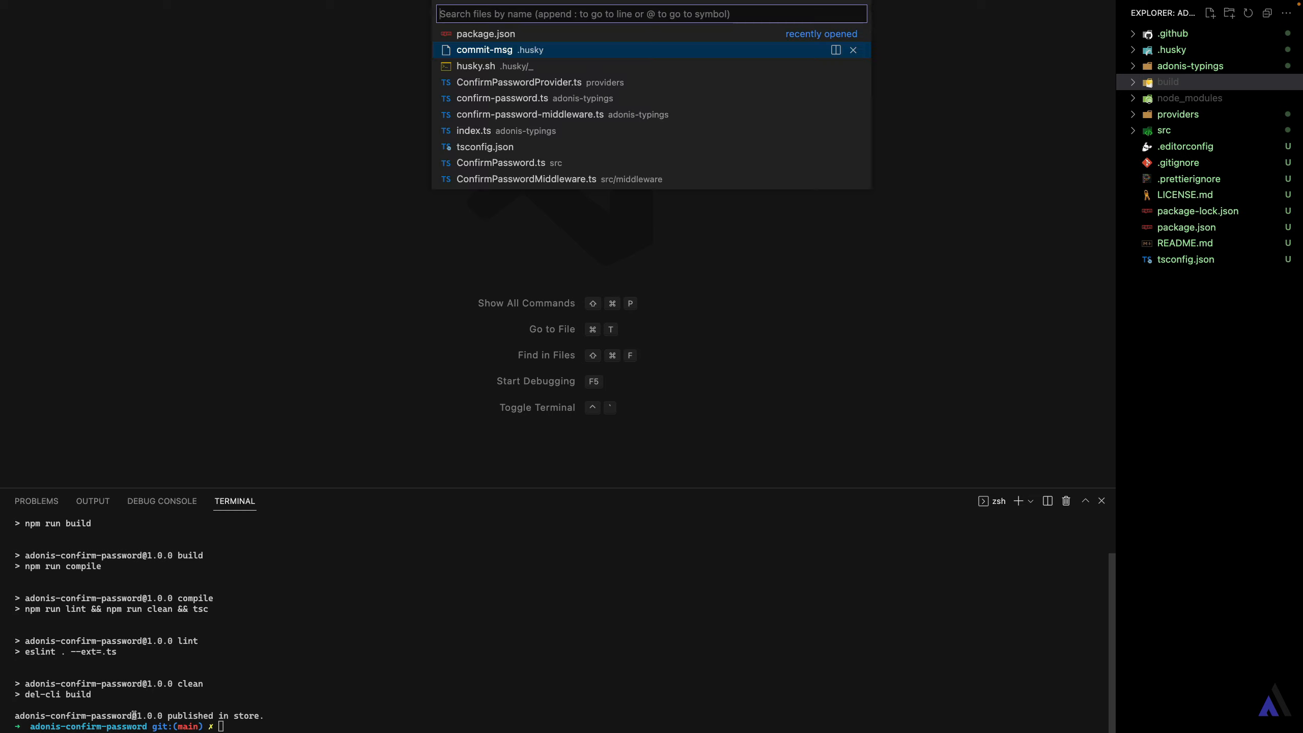
click(485, 33)
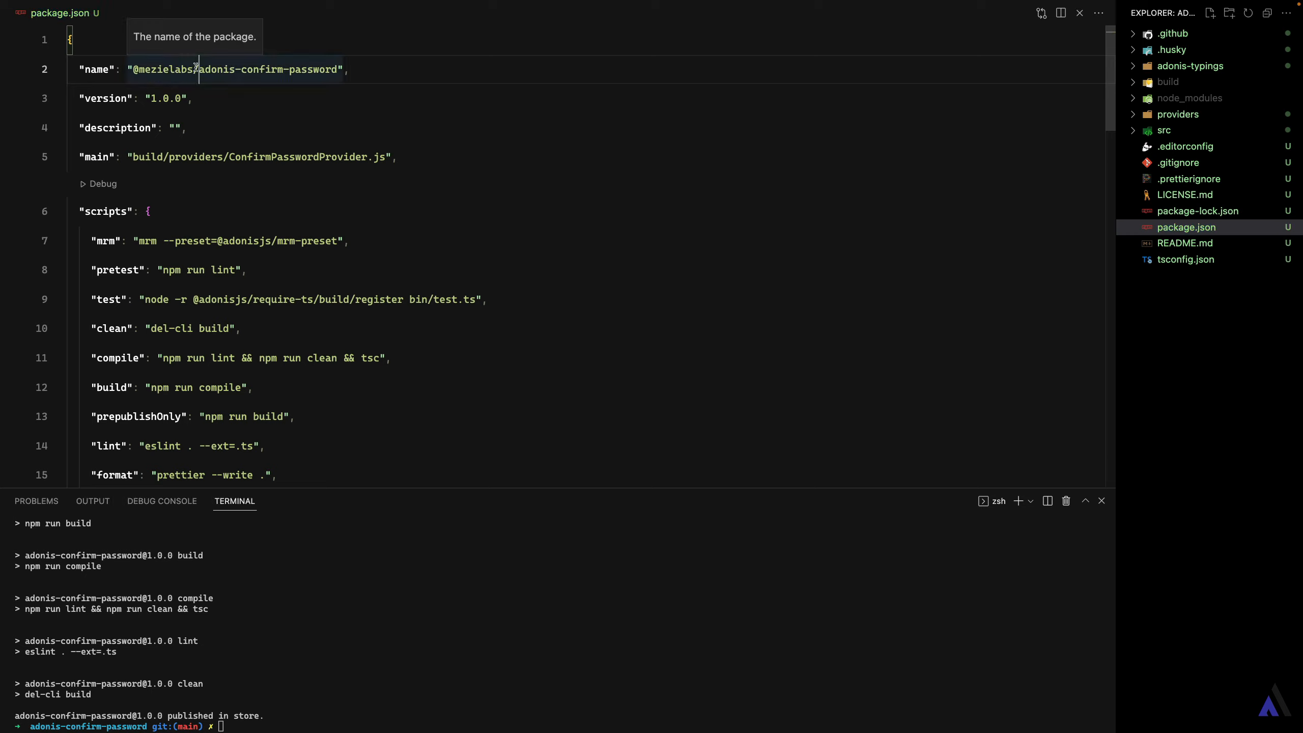
mouse_move(275, 554)
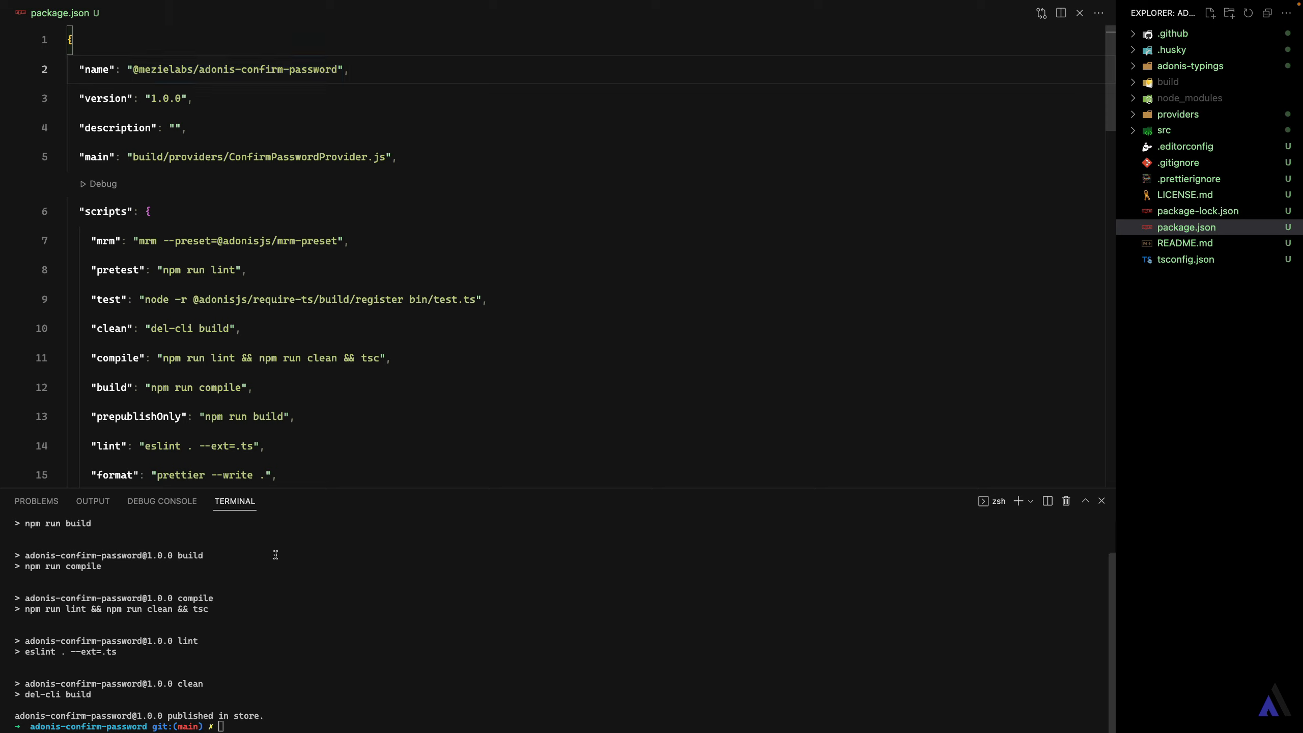
text(yalc publish)
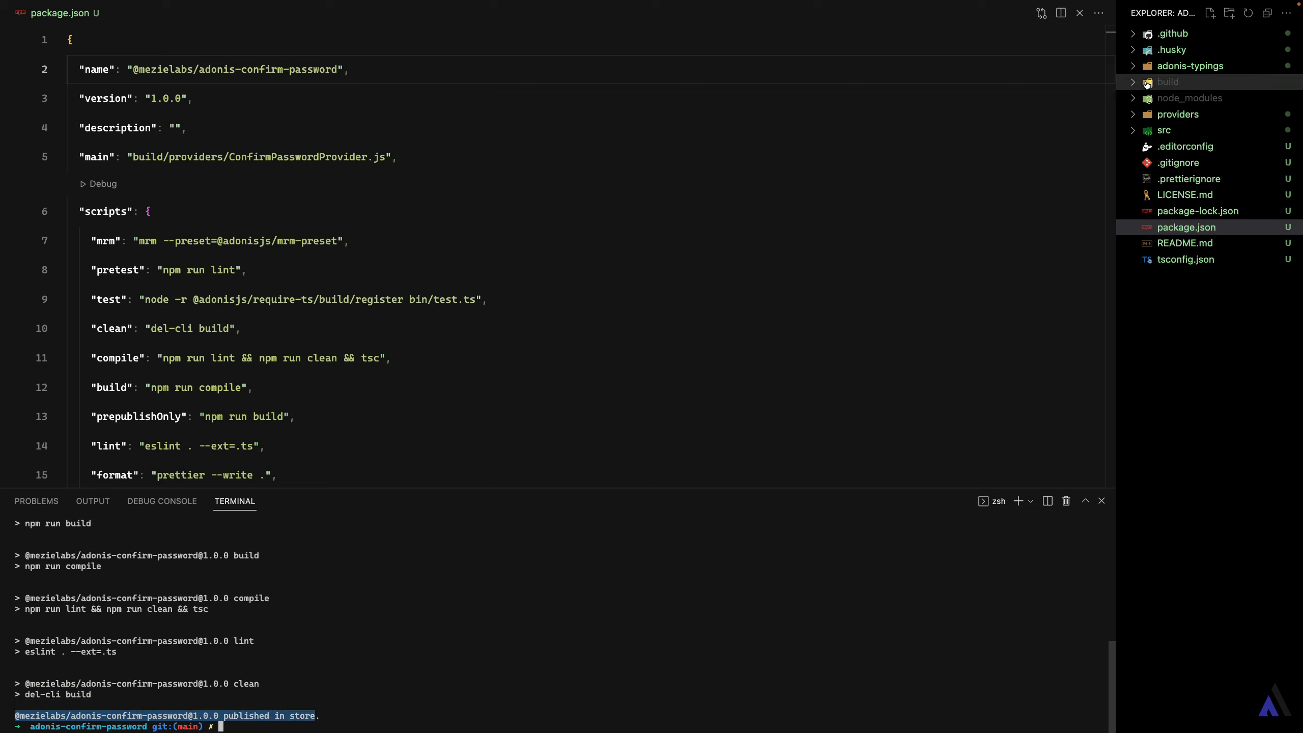
click(1167, 82)
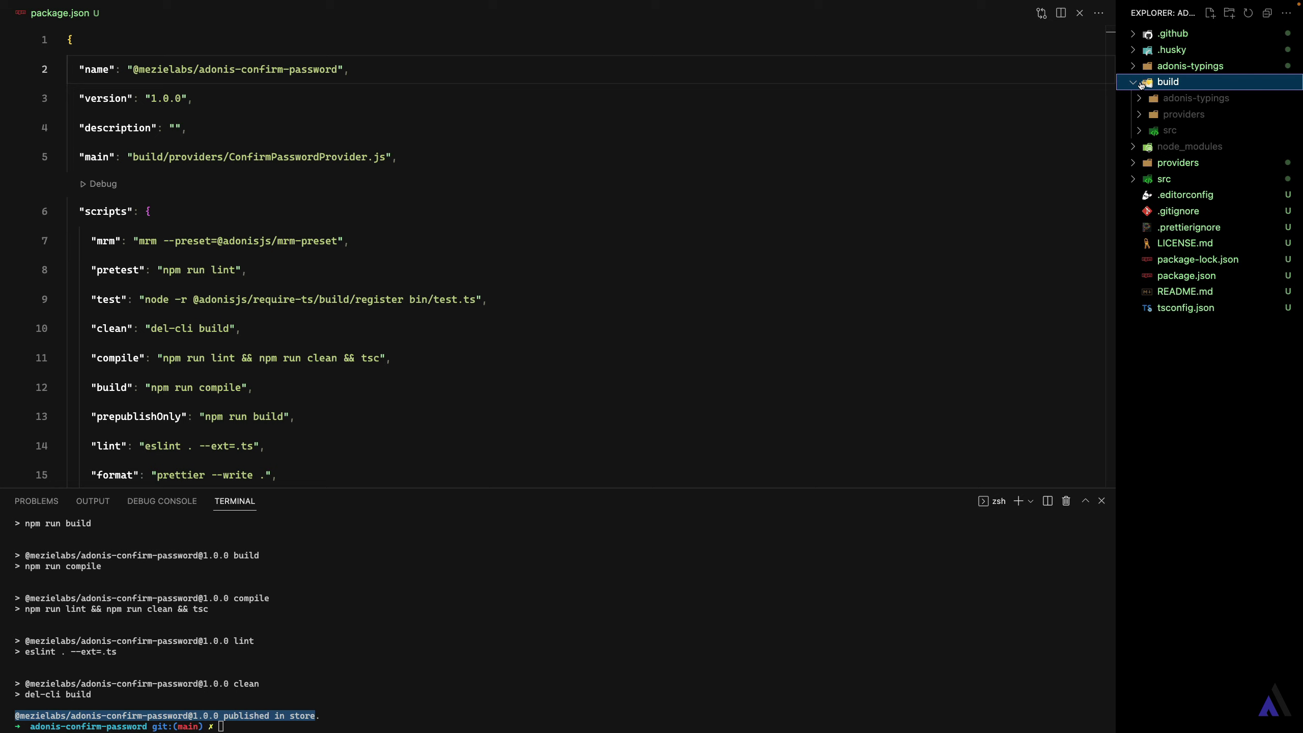
click(1169, 130)
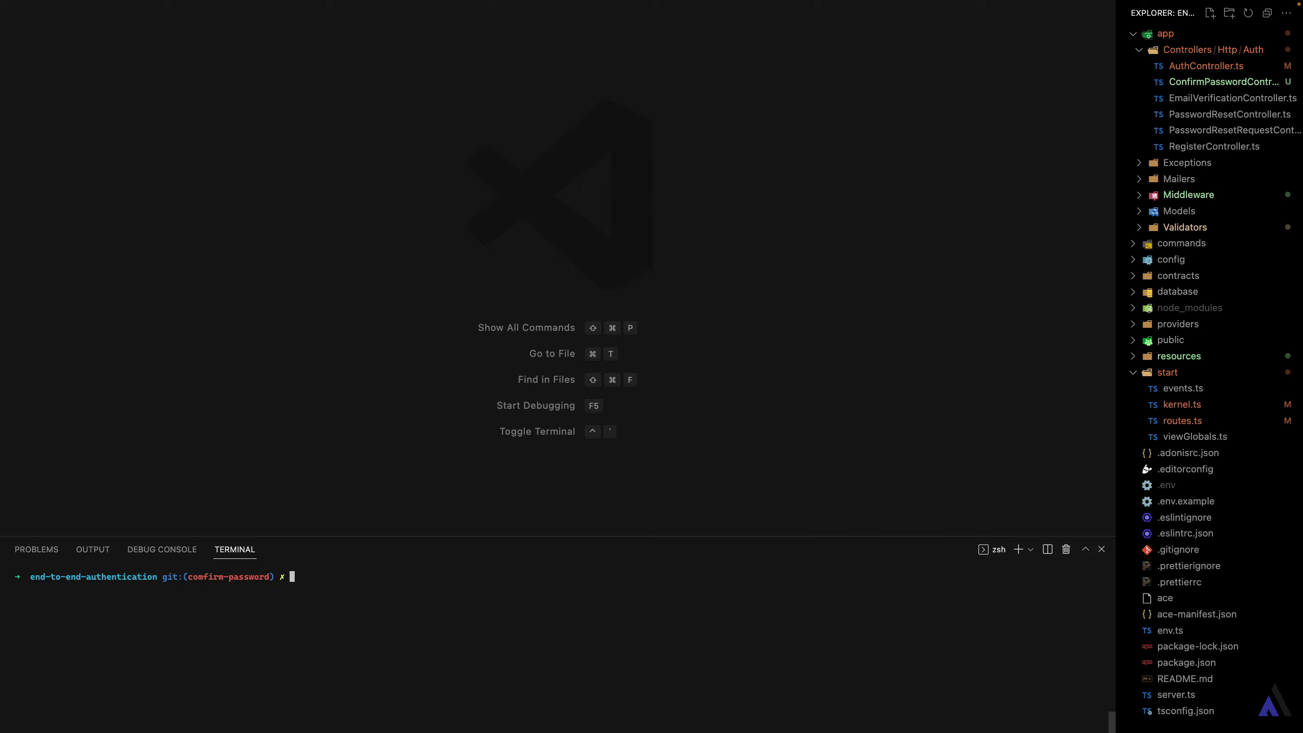
text(ya)
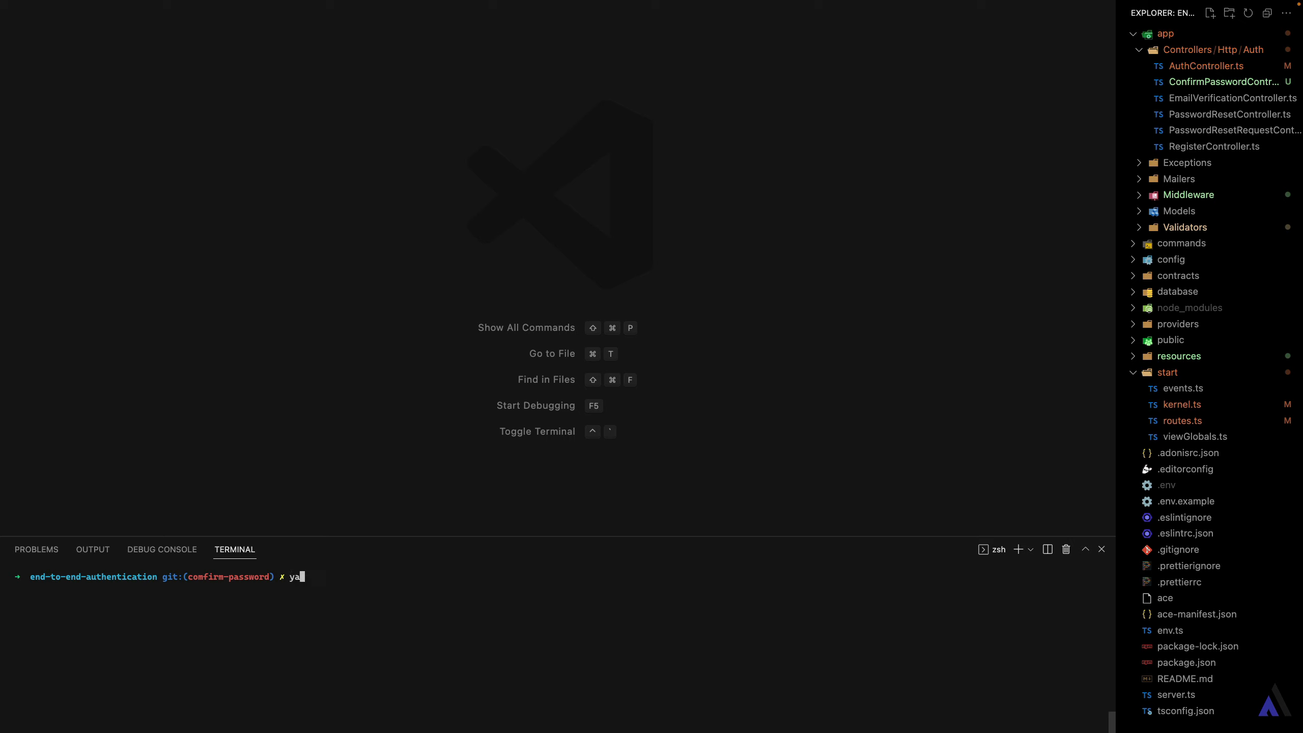
text(lc add)
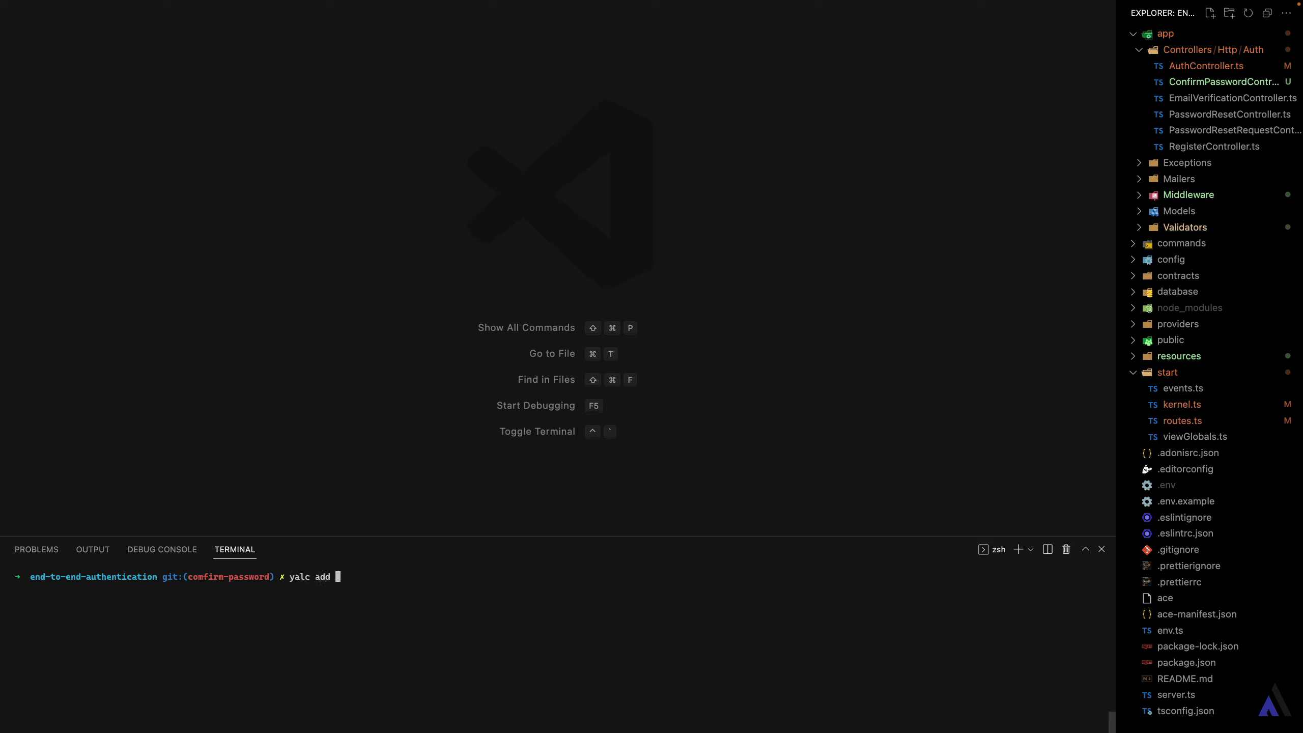
text(@mezie)
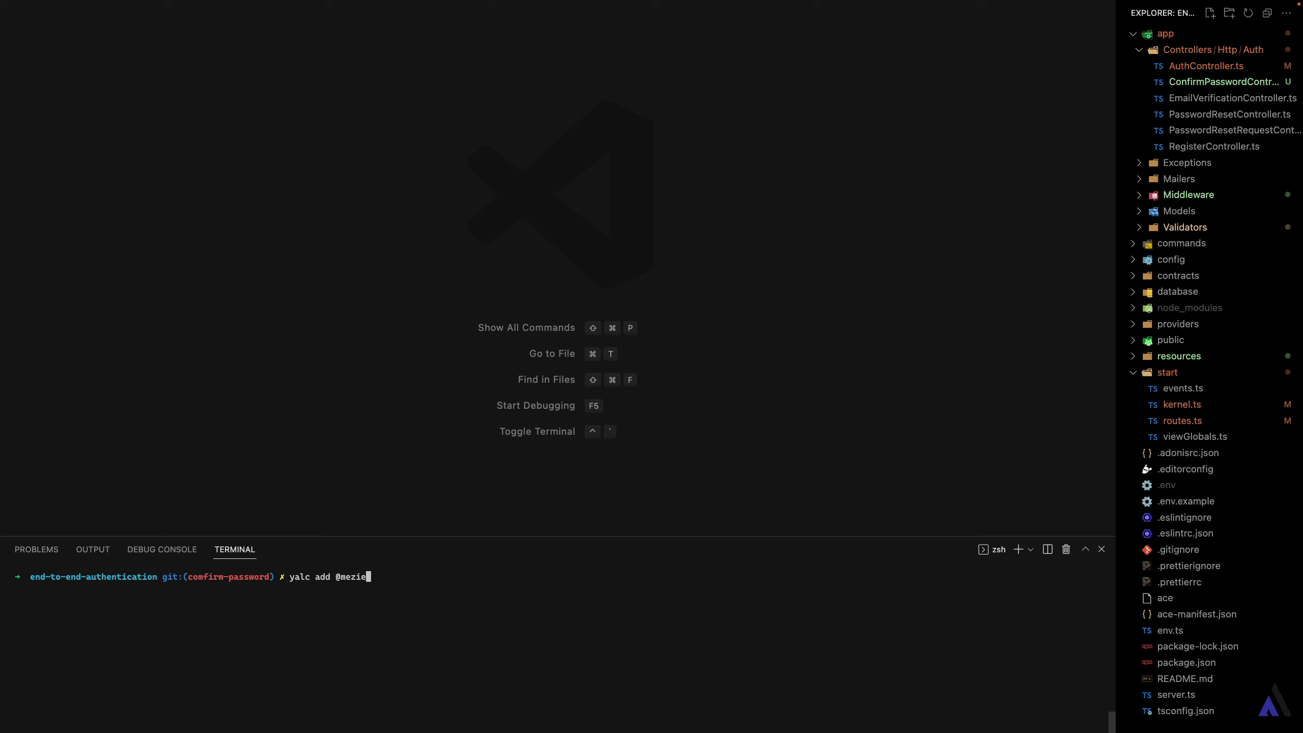
text(labs/adonis-confirm-password)
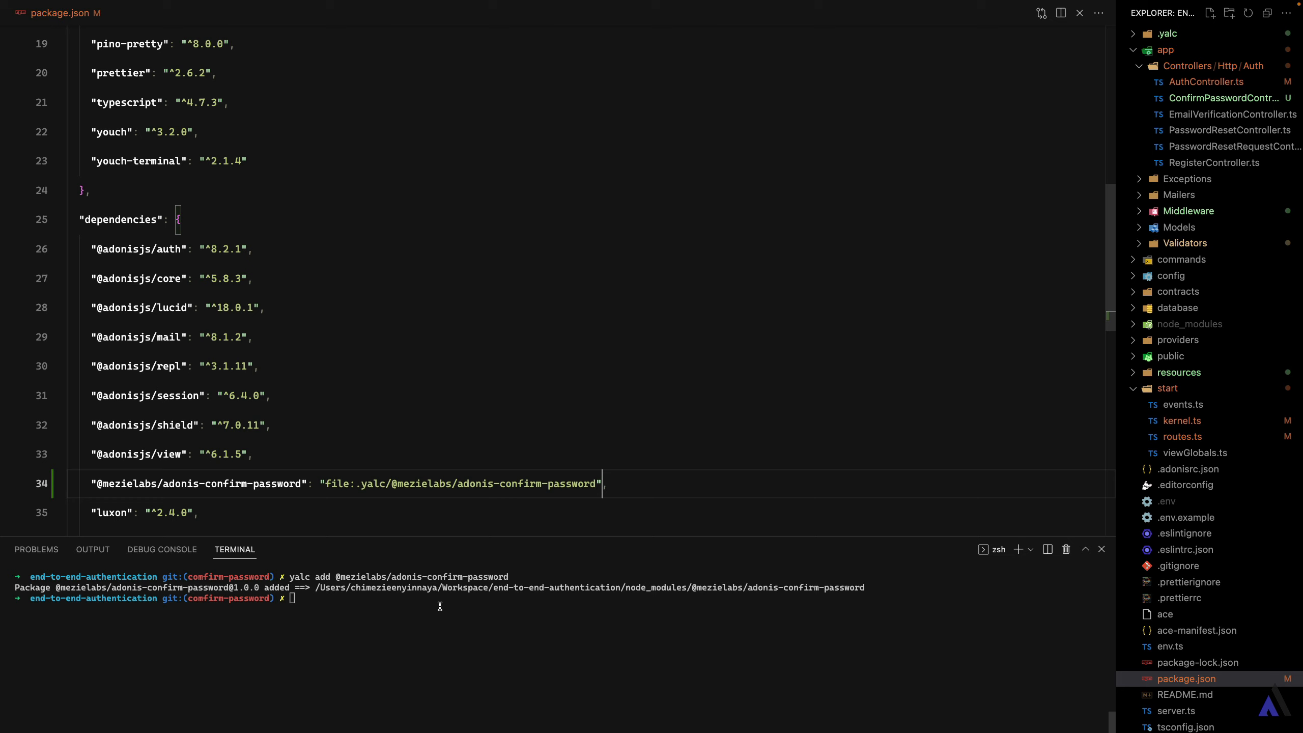
text(node)
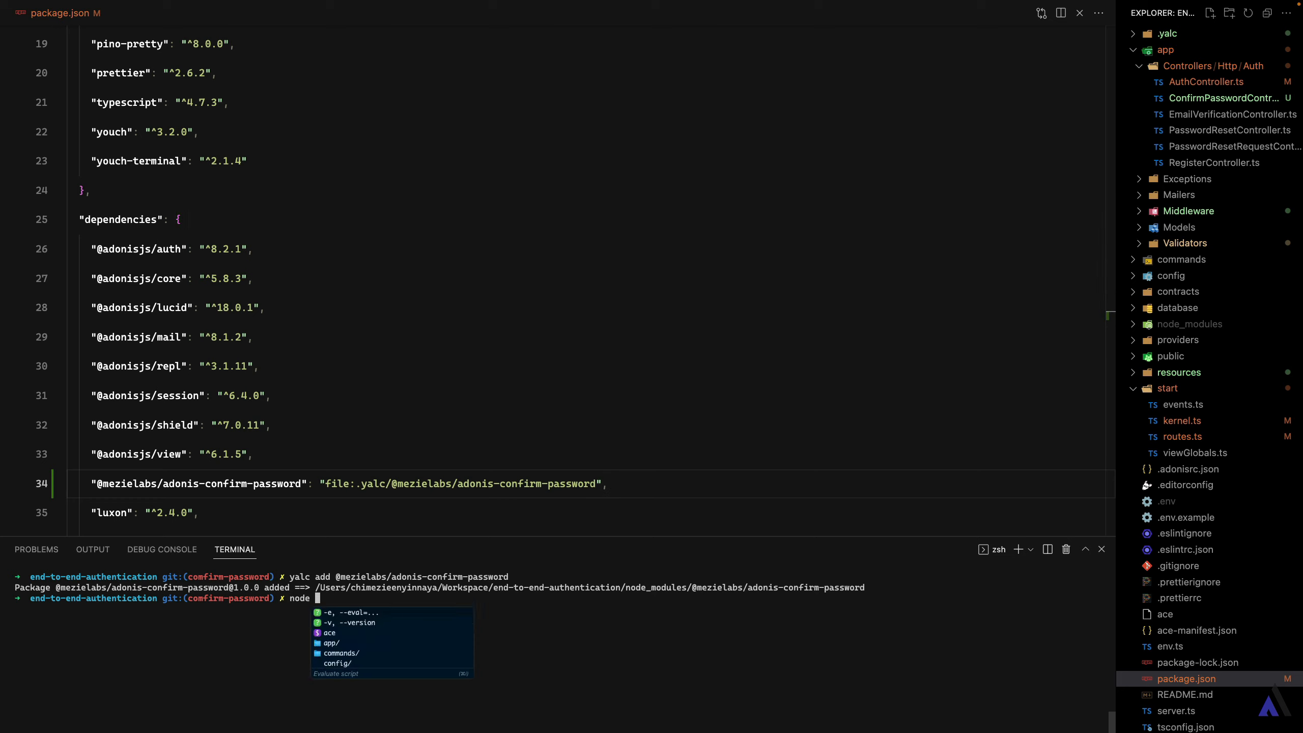
text(ace configure @mezielabs/adonis-confirm)
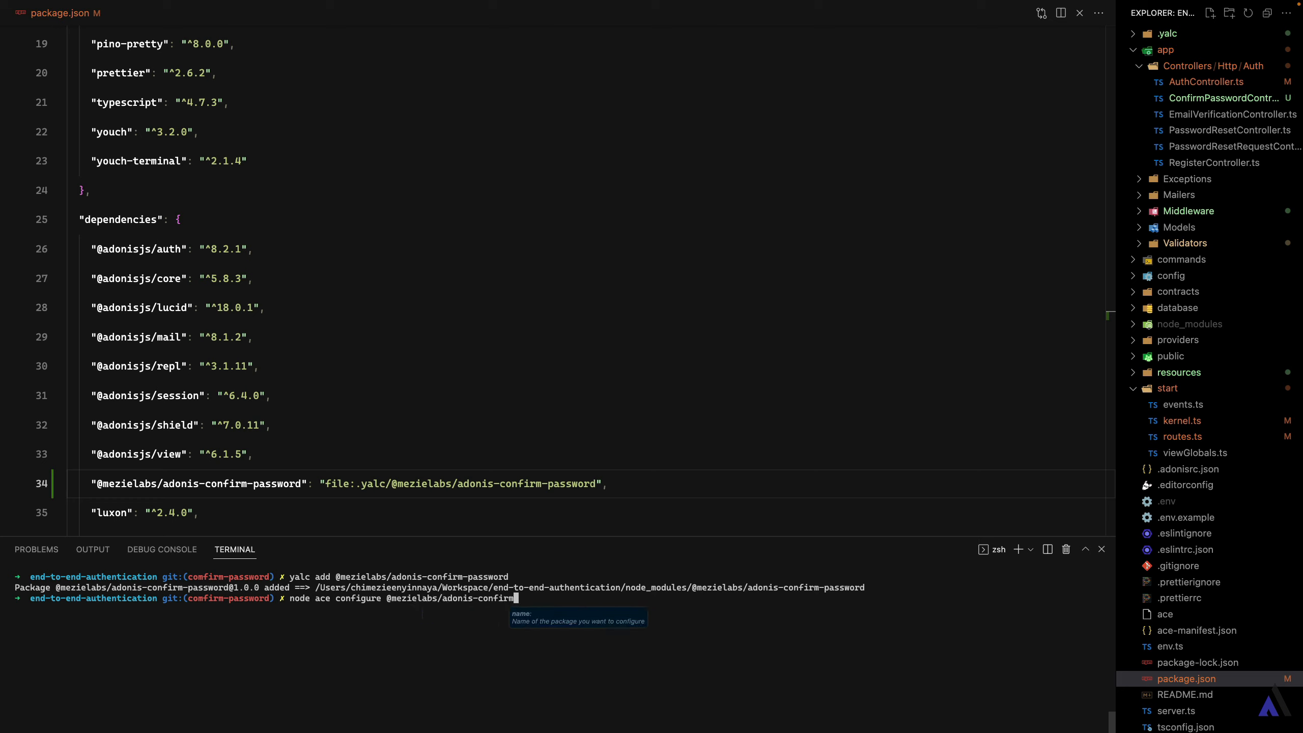
key(Return)
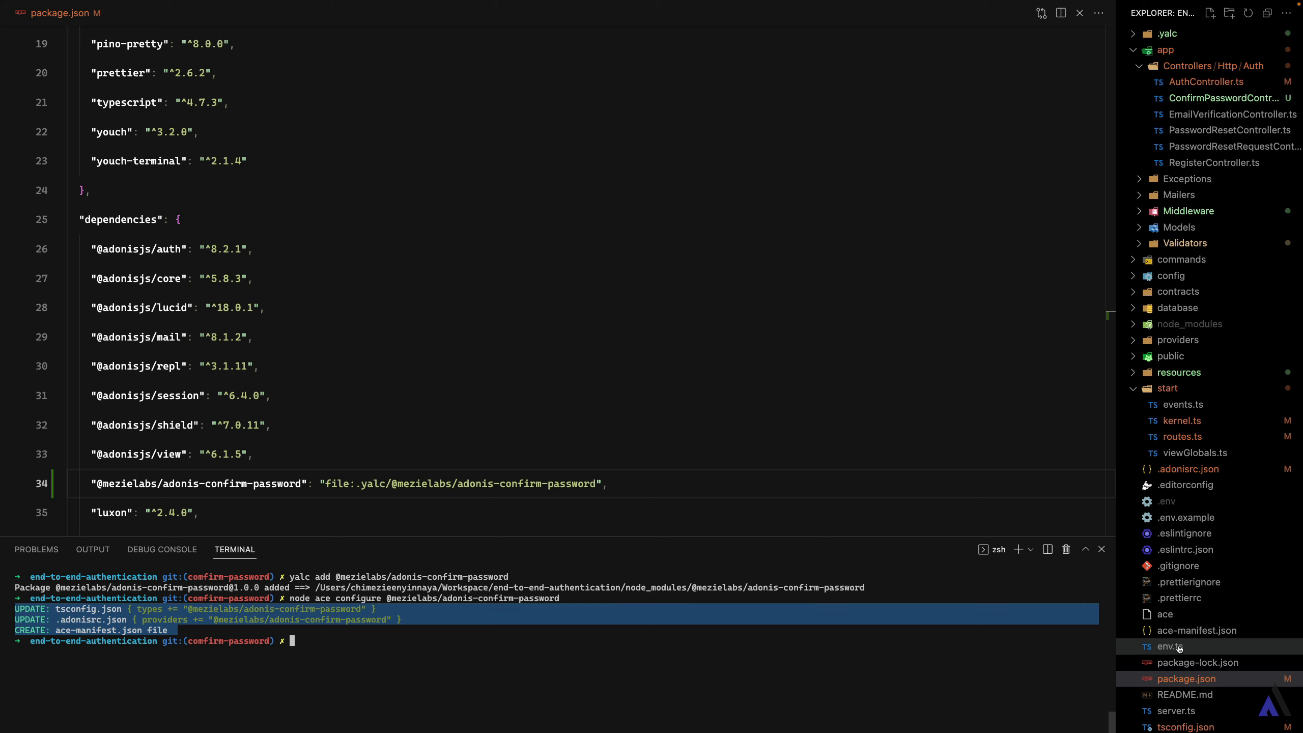
Step: Verify the new types entry in tsconfig.json and the provider in .adonisrc.json
click(1187, 726)
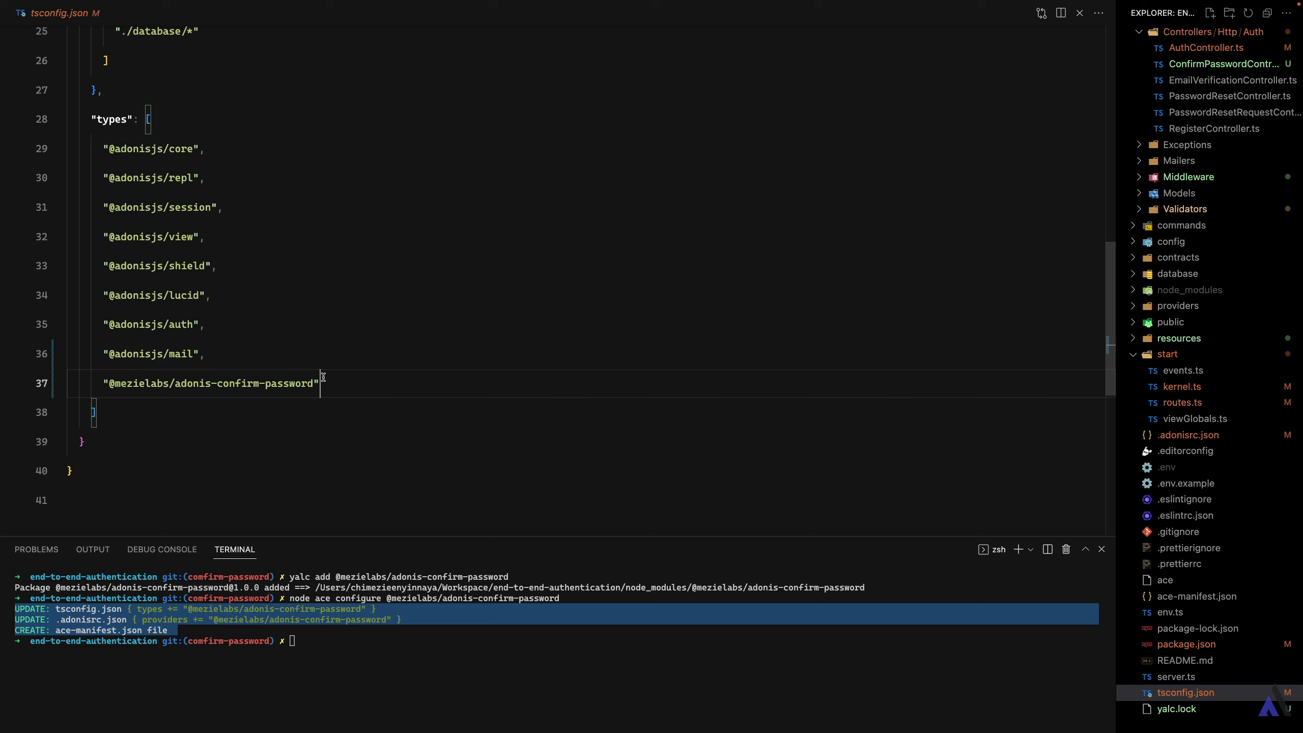
double_click(207, 383)
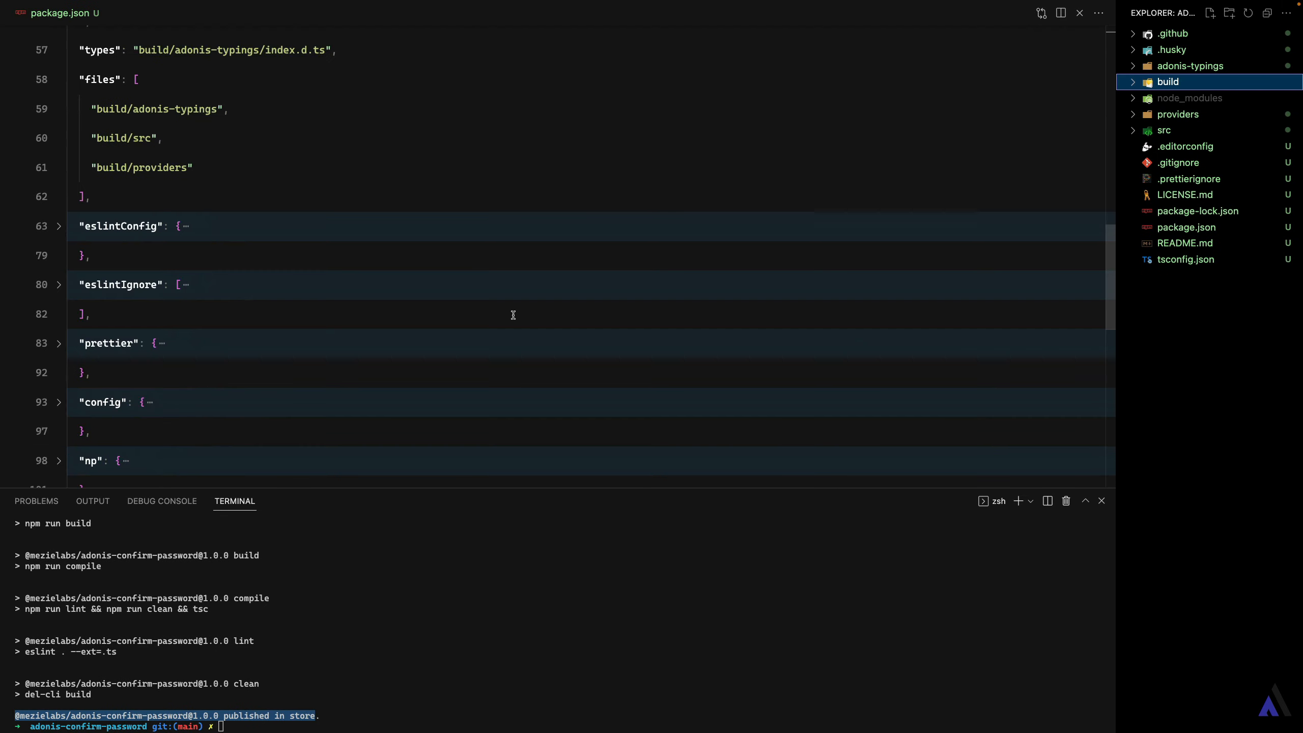
scroll(down, 3)
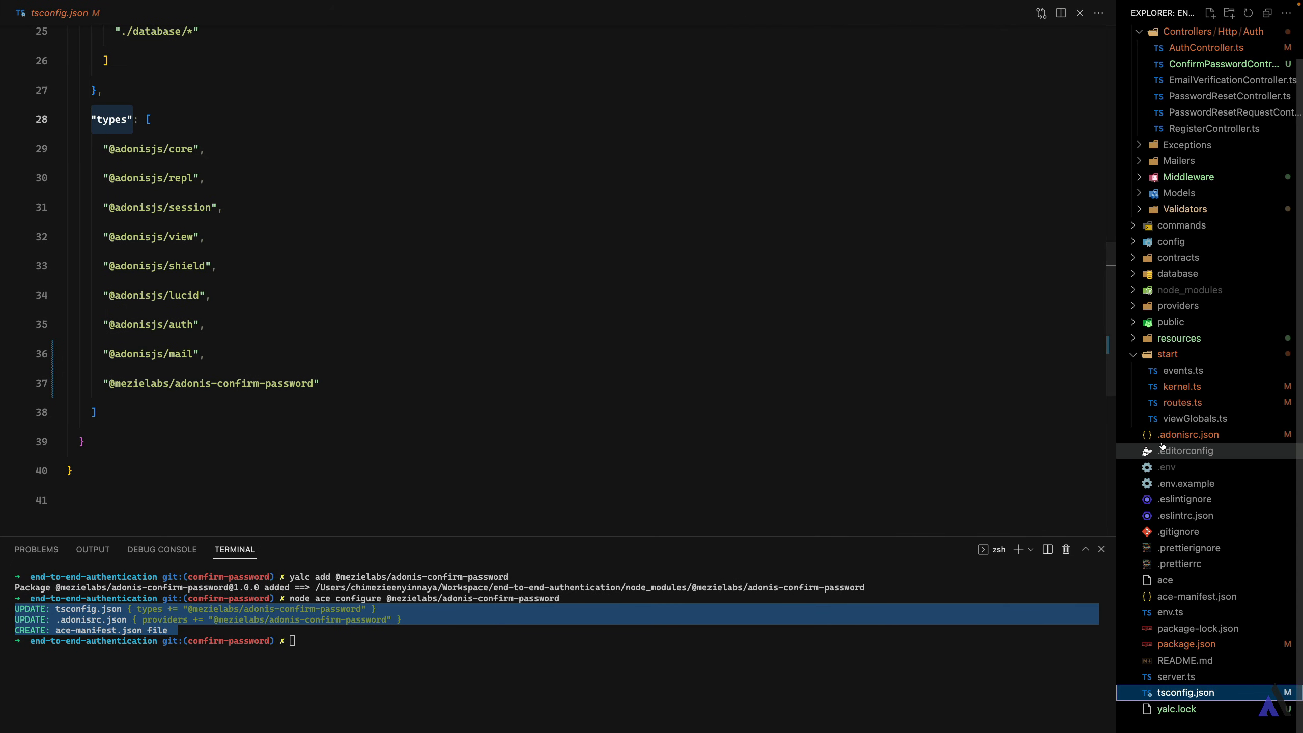
click(1187, 434)
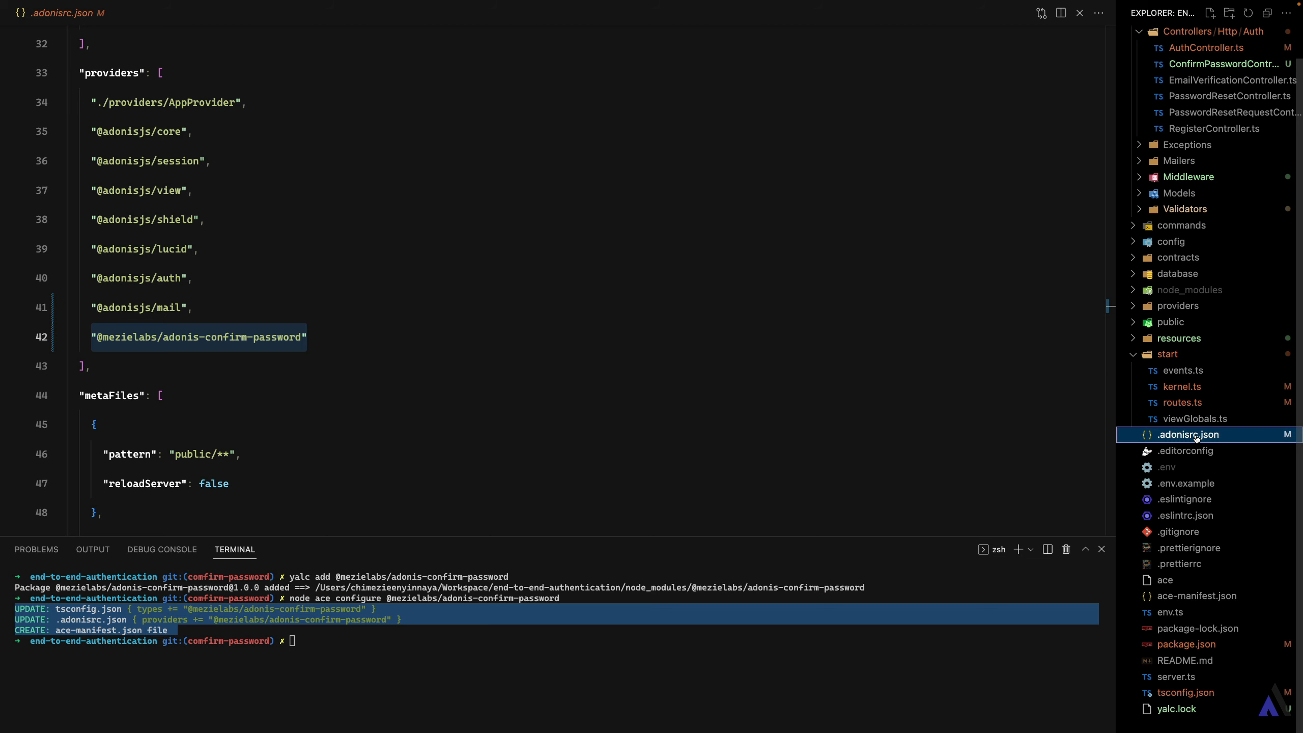
Step: In ConfirmPasswordController.ts, import ConfirmPassword and start the await ConfirmPassword.confirm call
click(1221, 64)
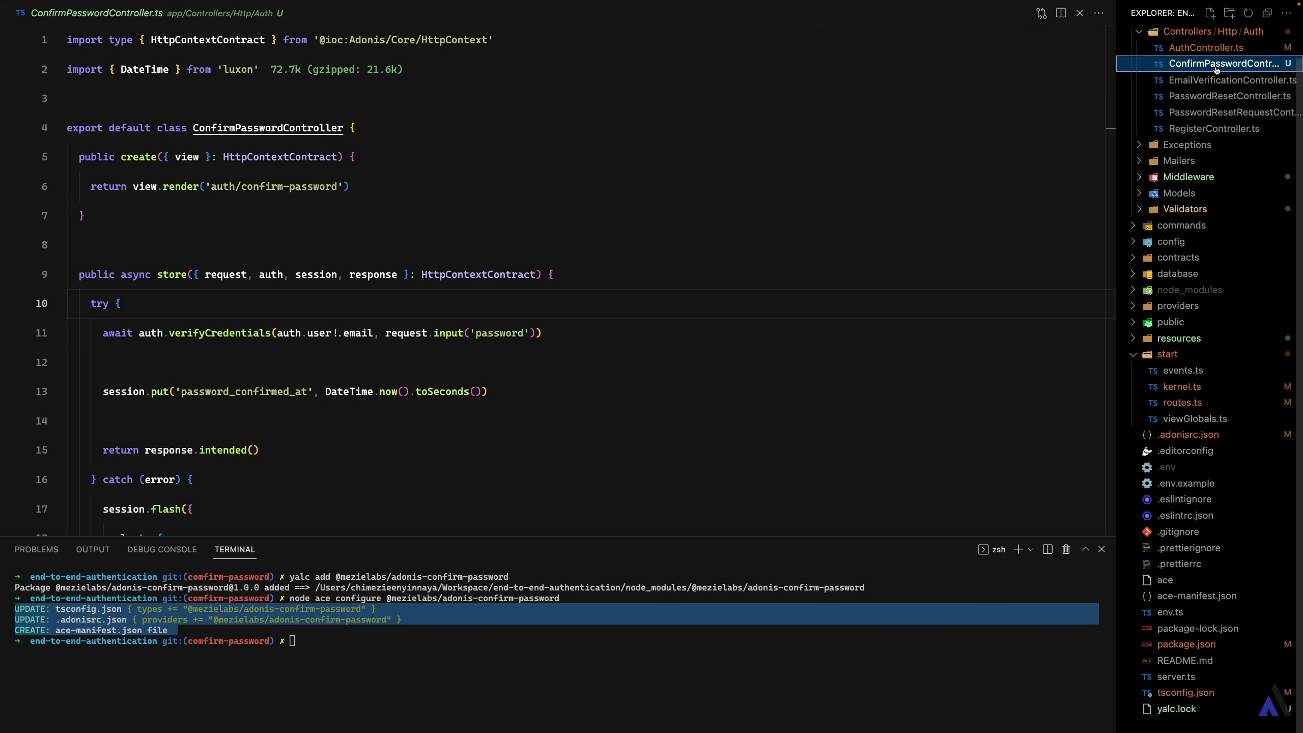
click(494, 391)
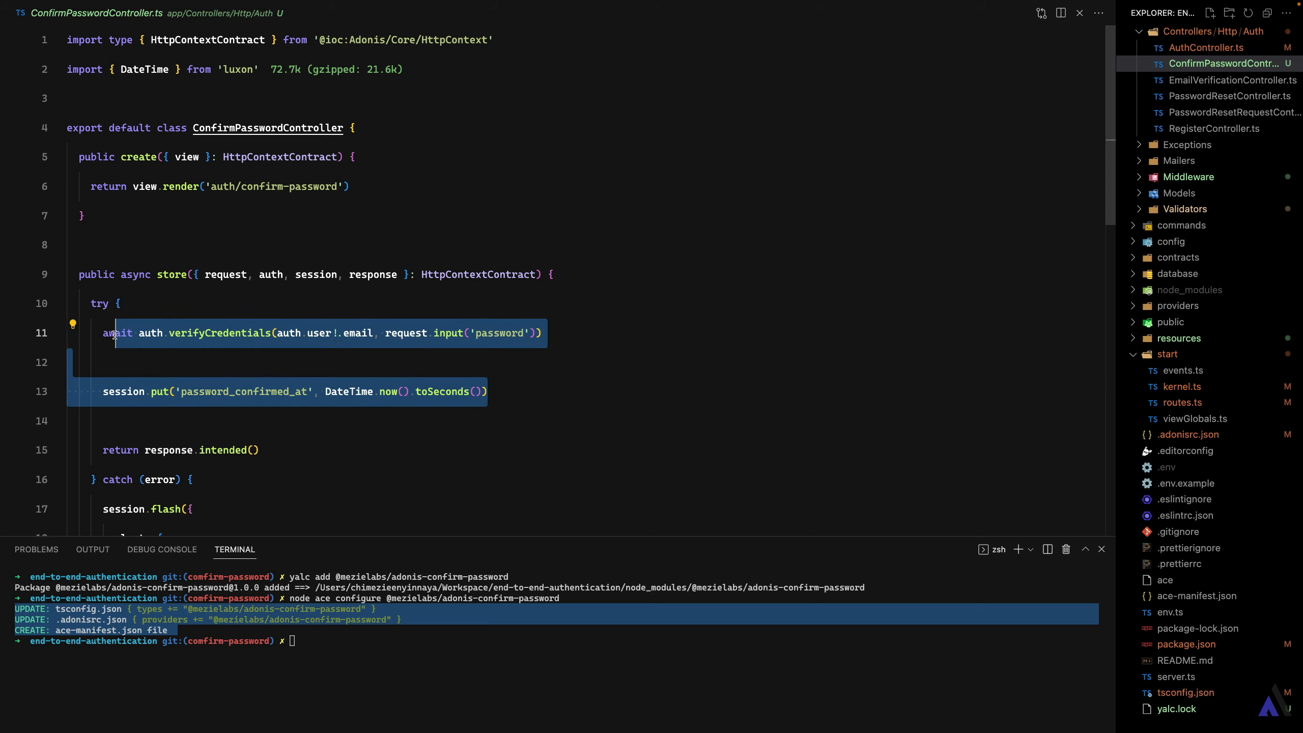
text(i)
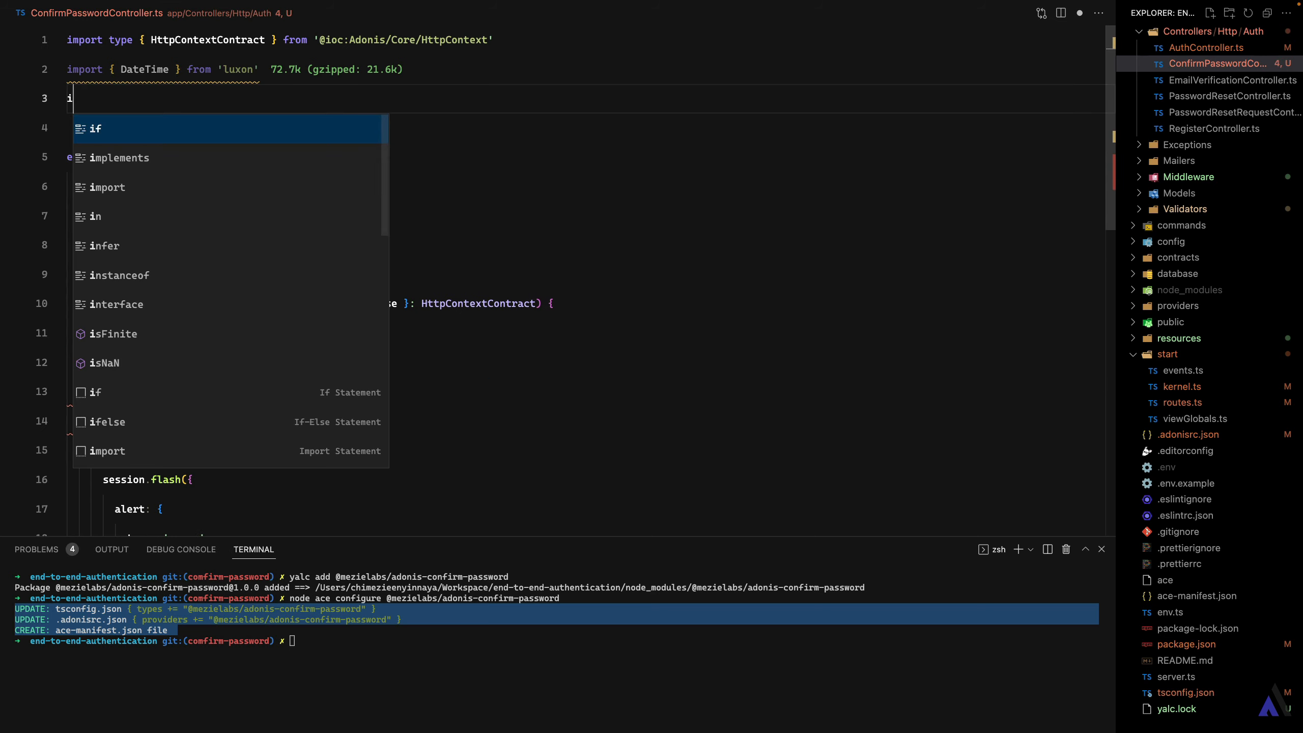
text(Confirm)
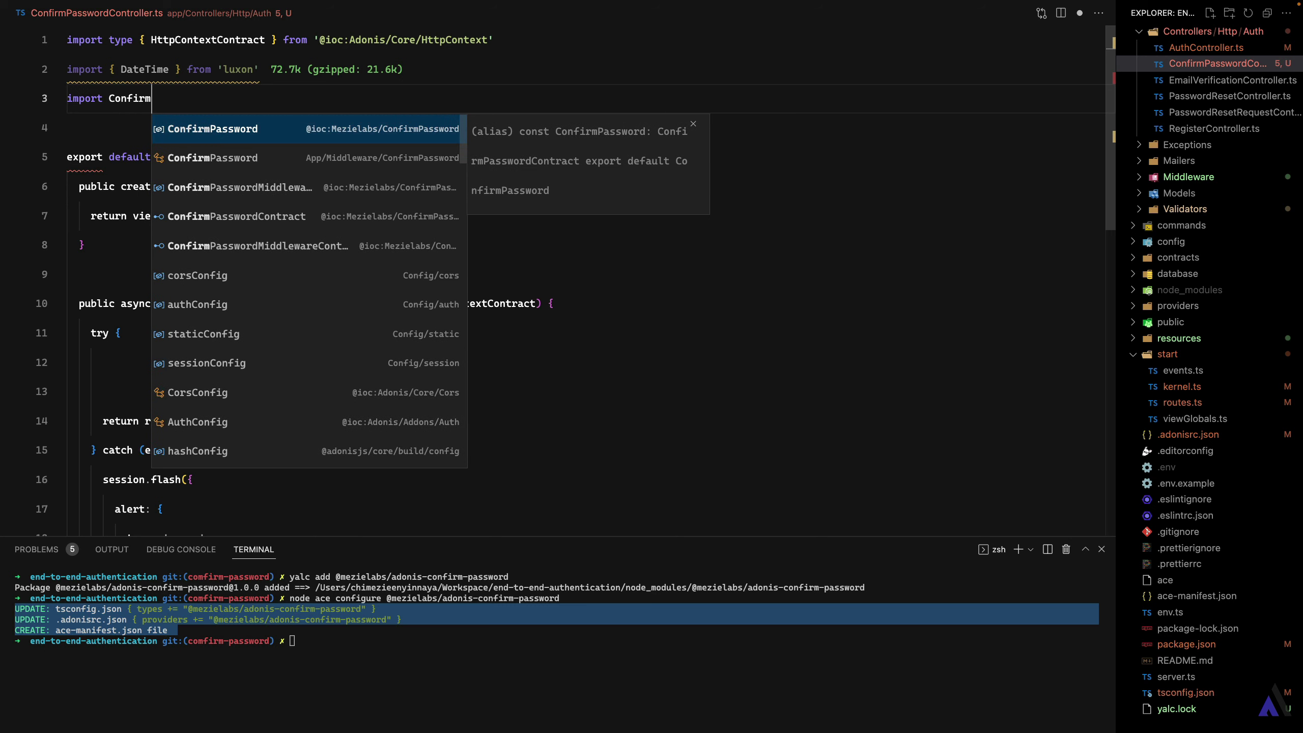
click(216, 129)
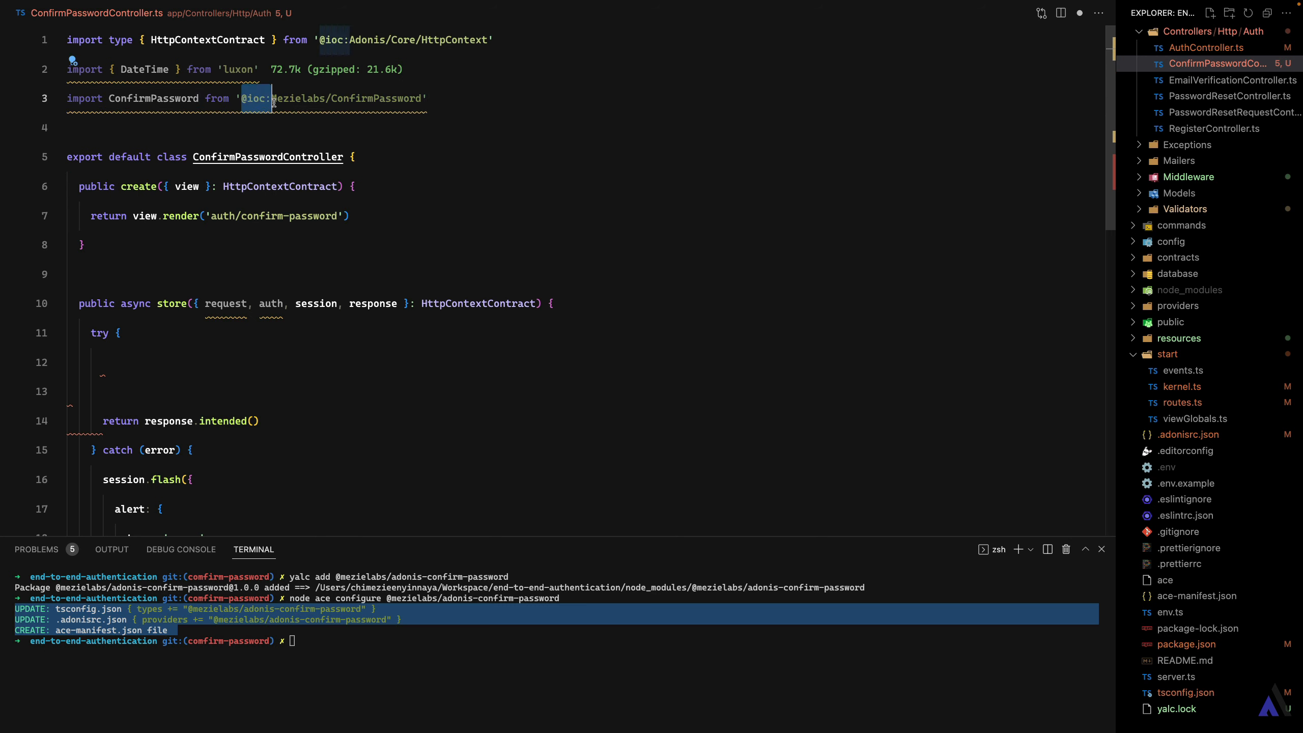
mouse_move(386, 97)
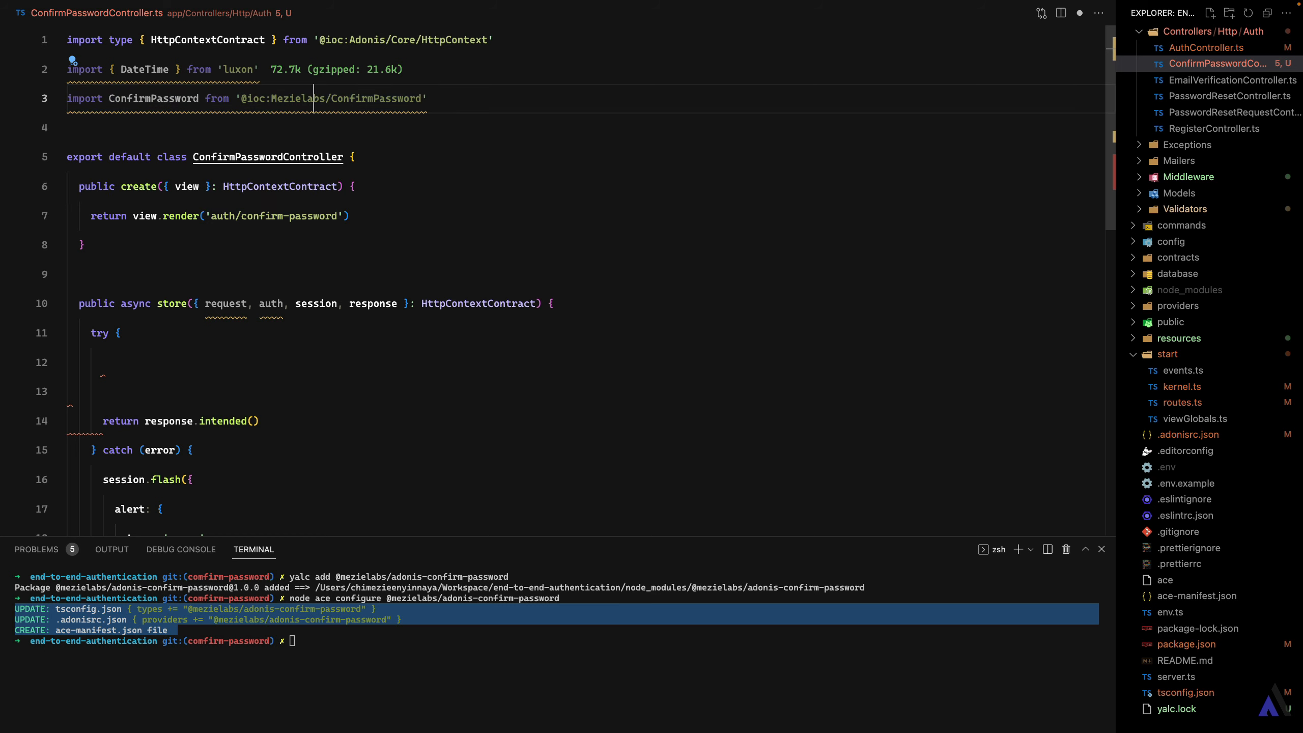
text(COn)
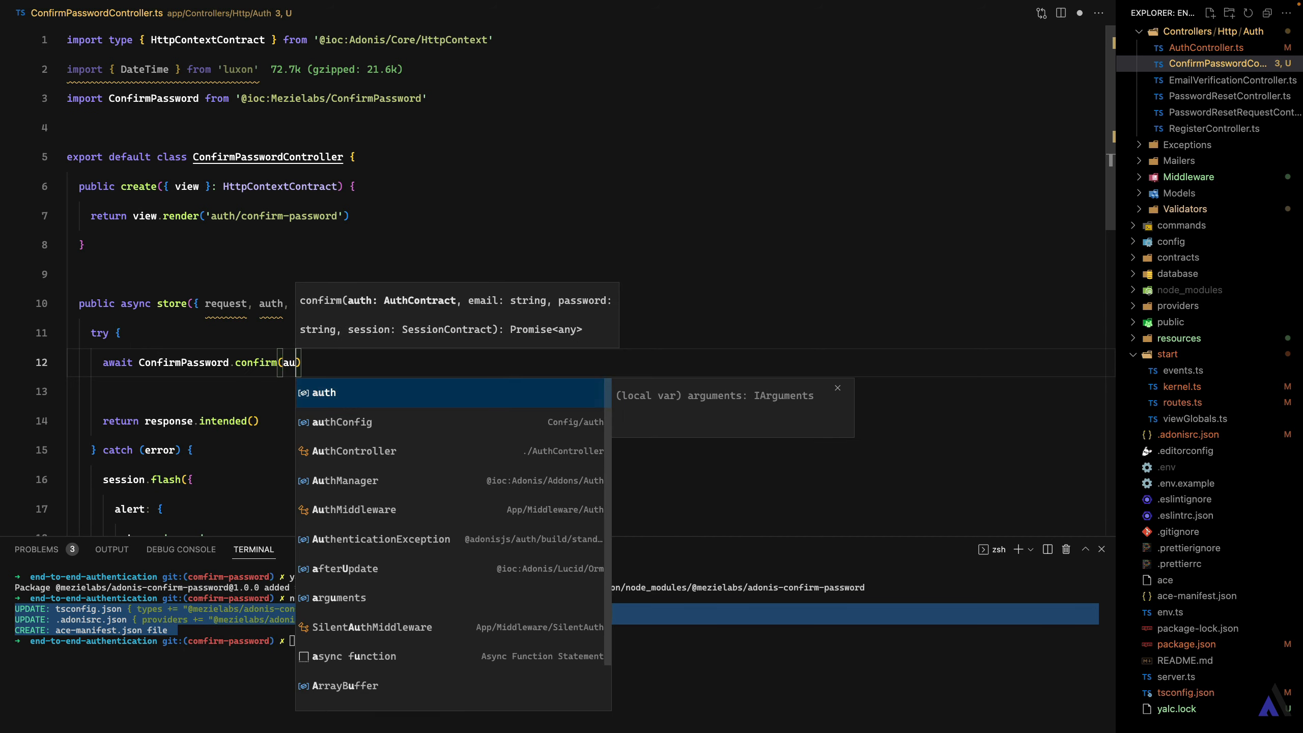
Step: Pass auth, auth.user?.email, request.input('password') and session to confirm
click(321, 392)
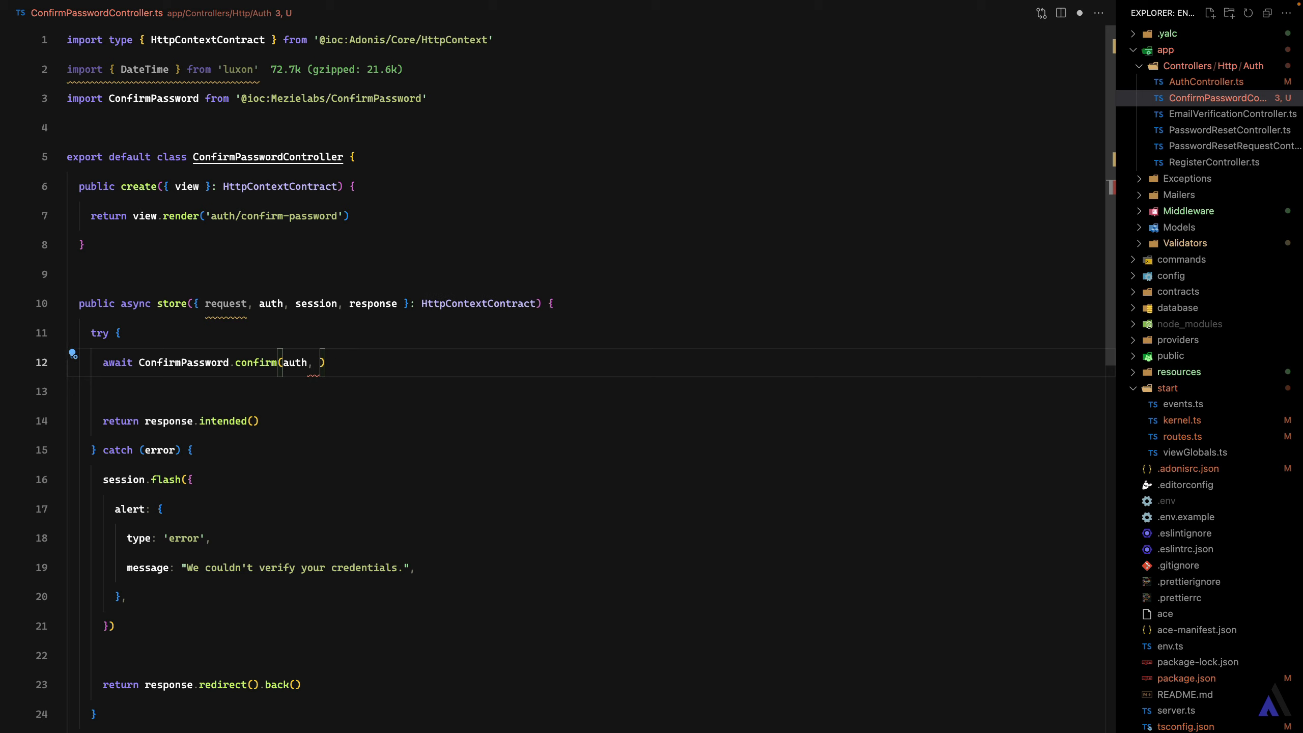
text(aut)
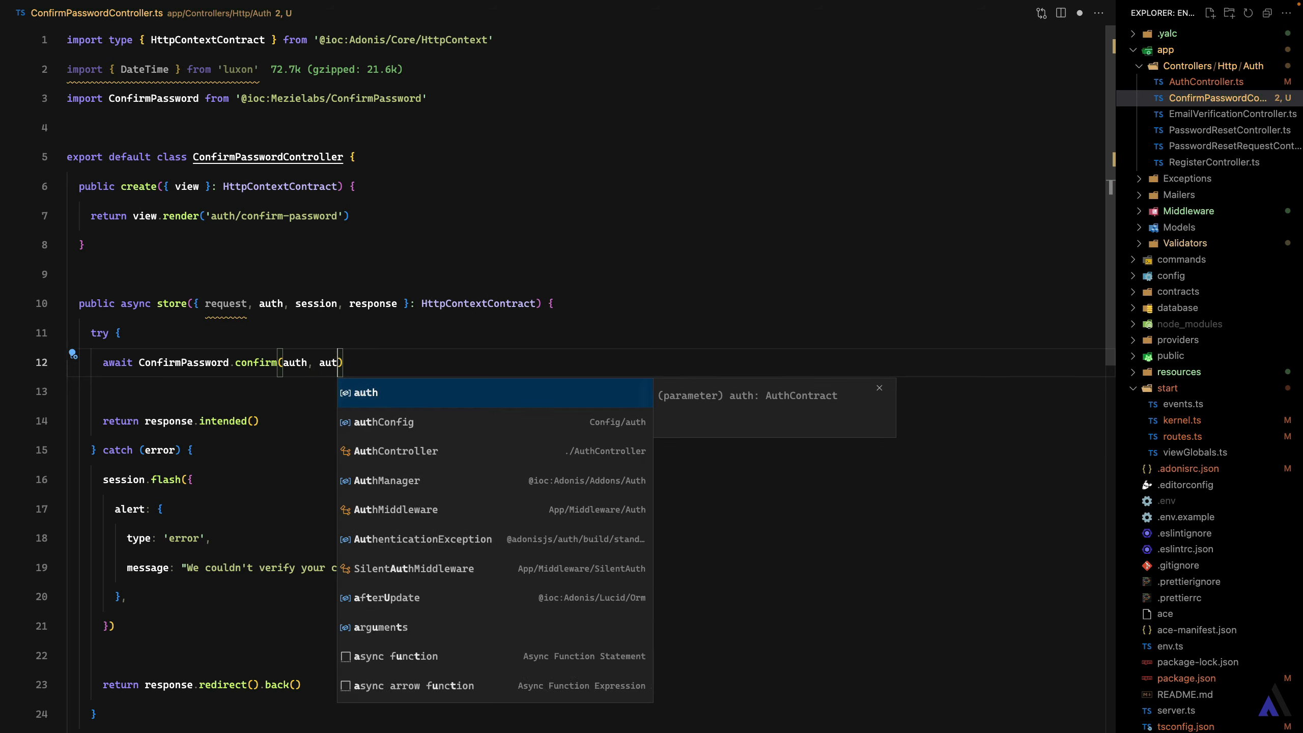
text(.user.)
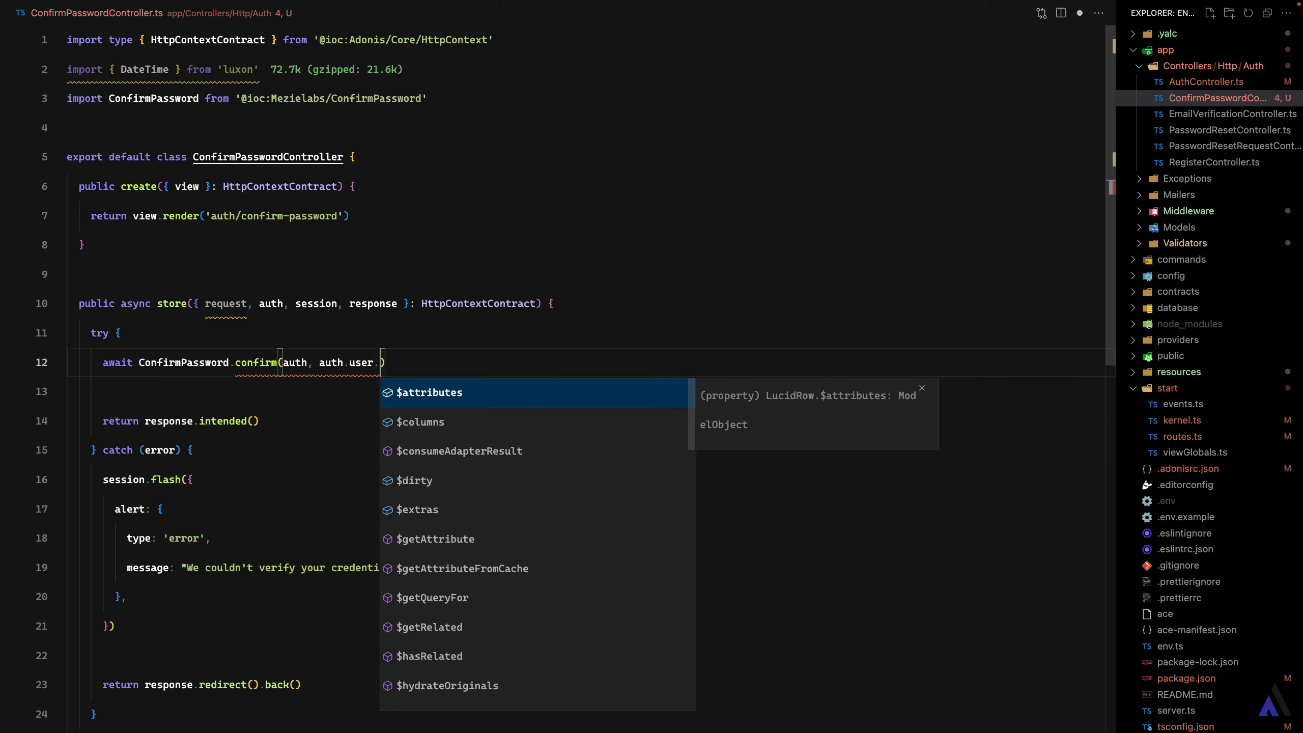
text(?.email,)
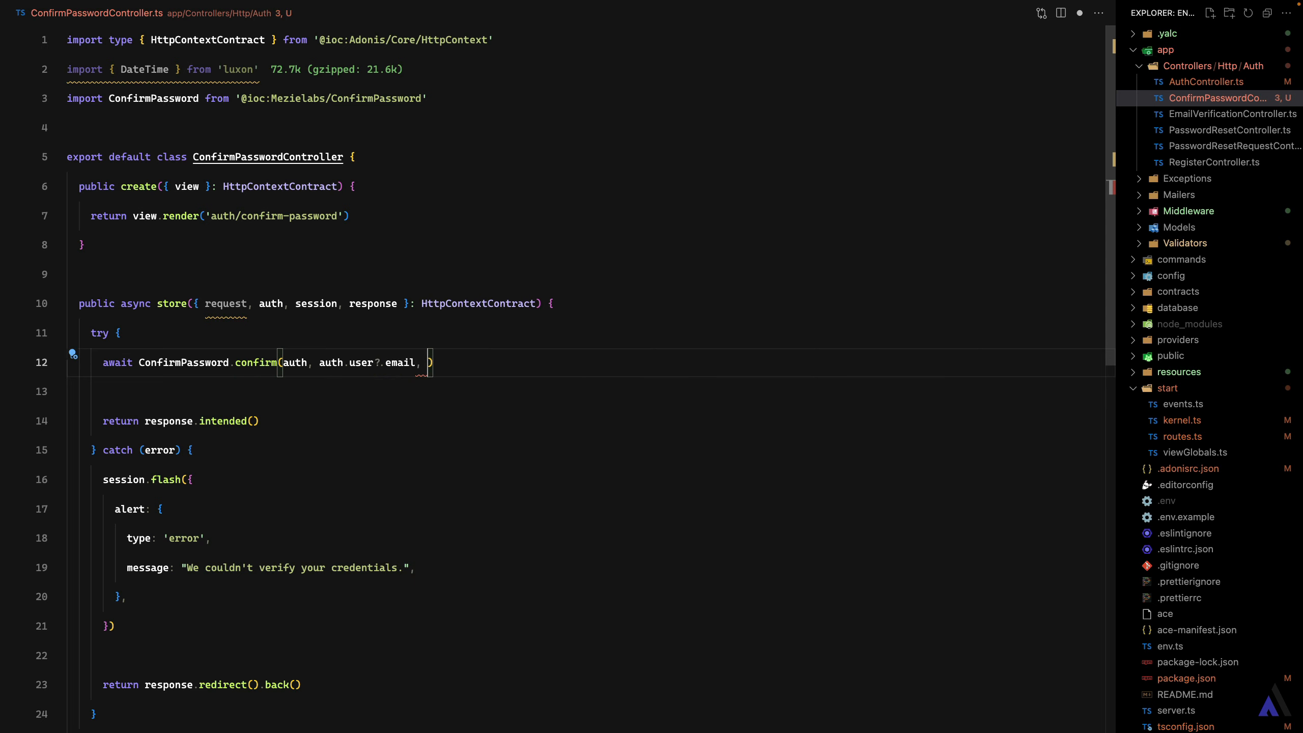
text(request)
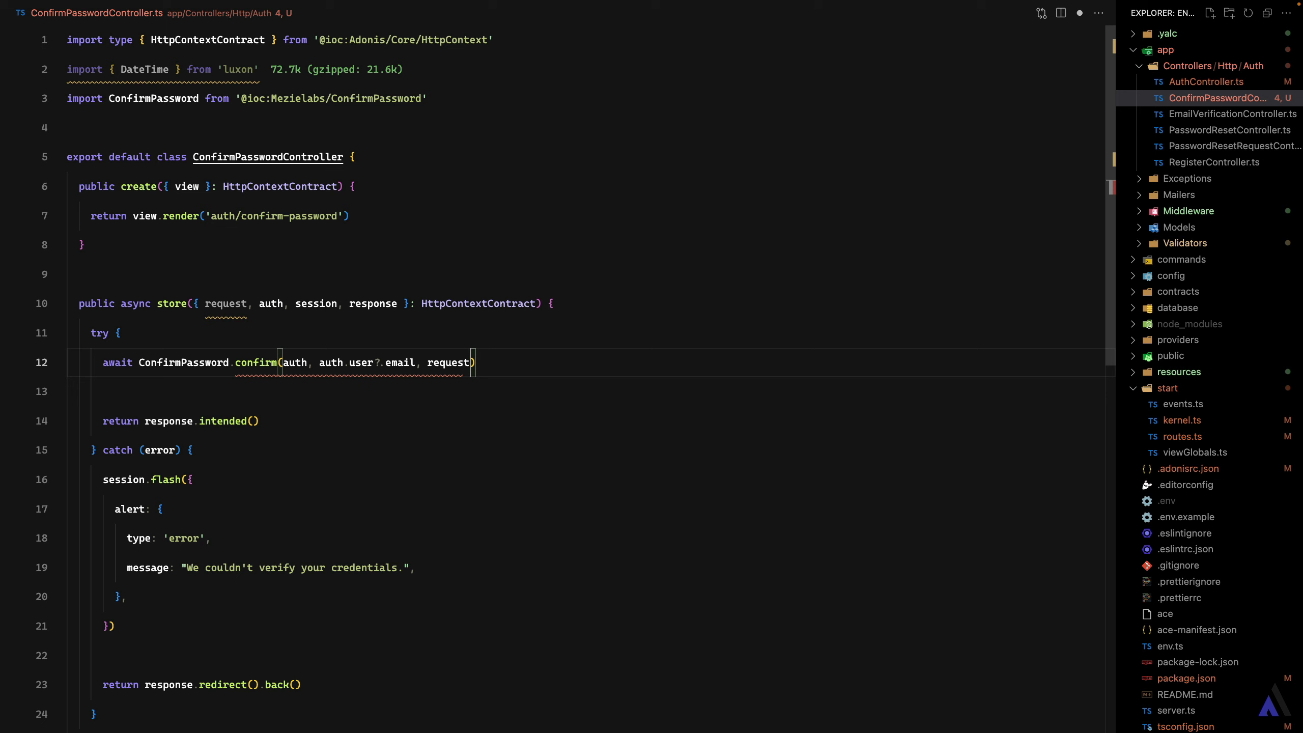
text(.input)
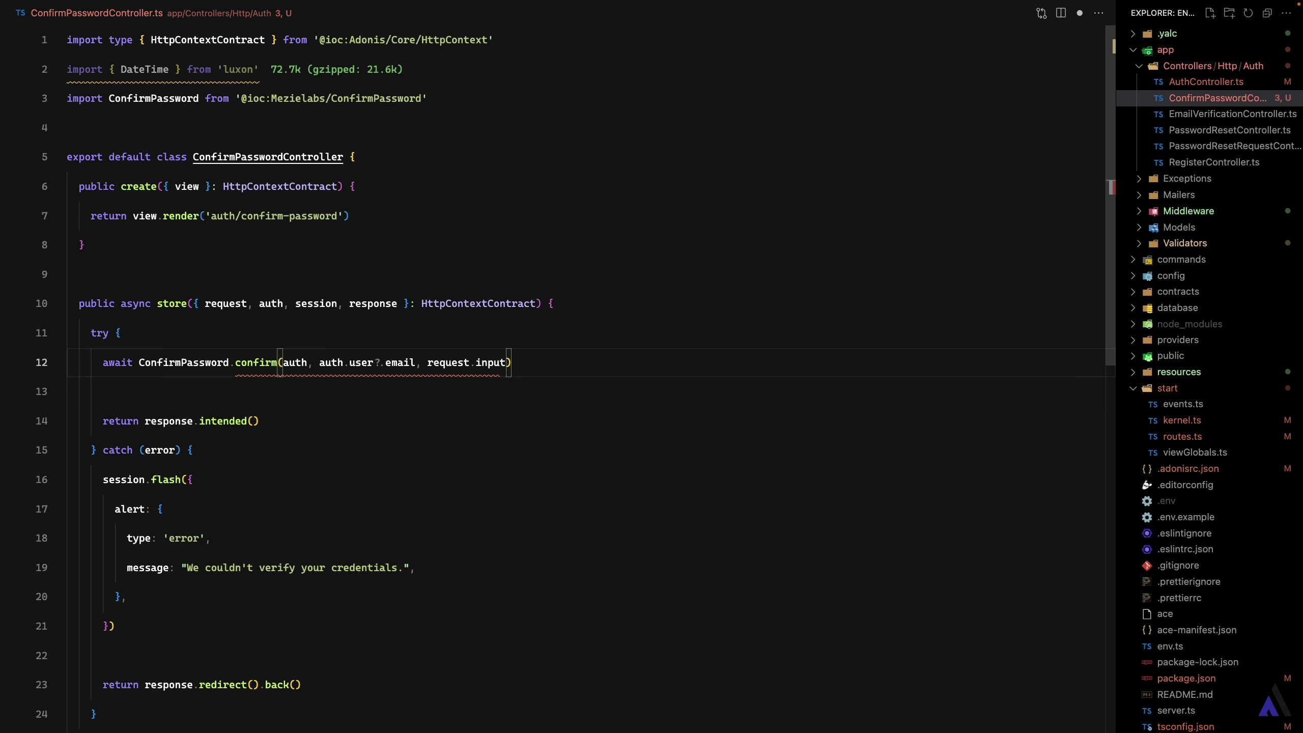
text('pass')
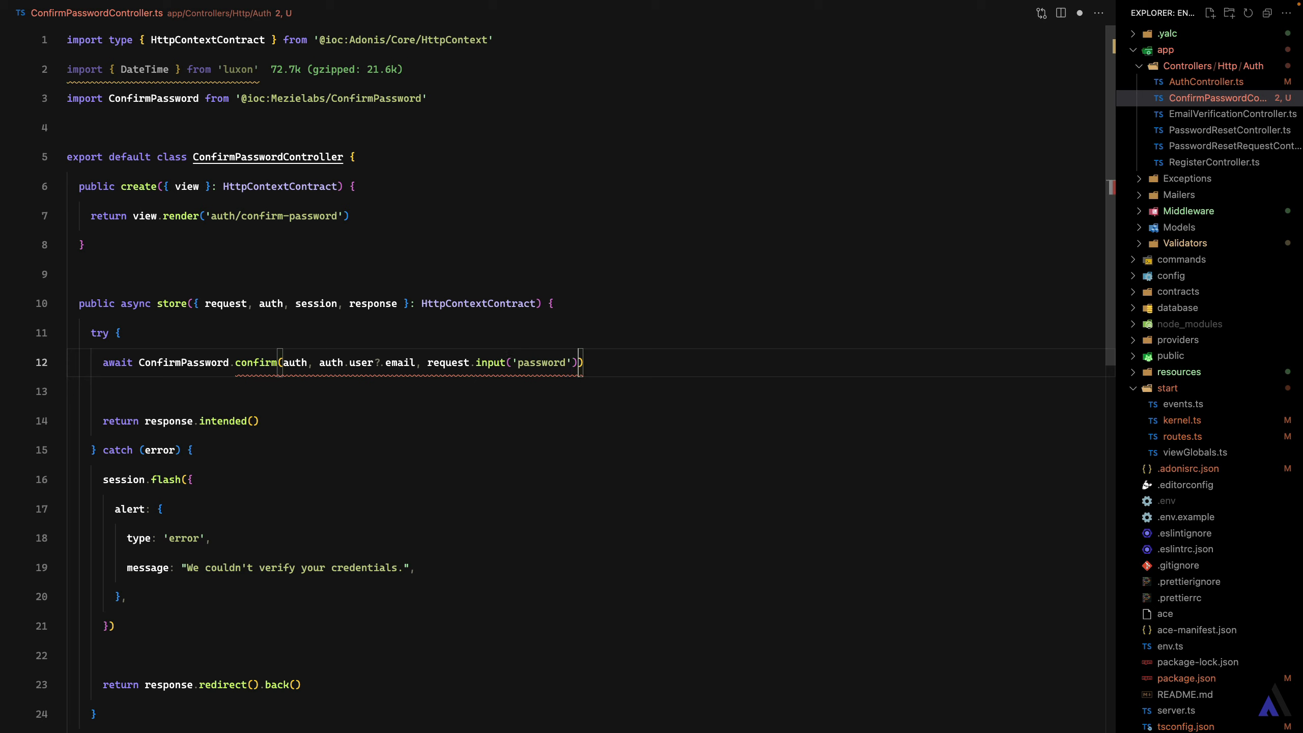
text(, session)
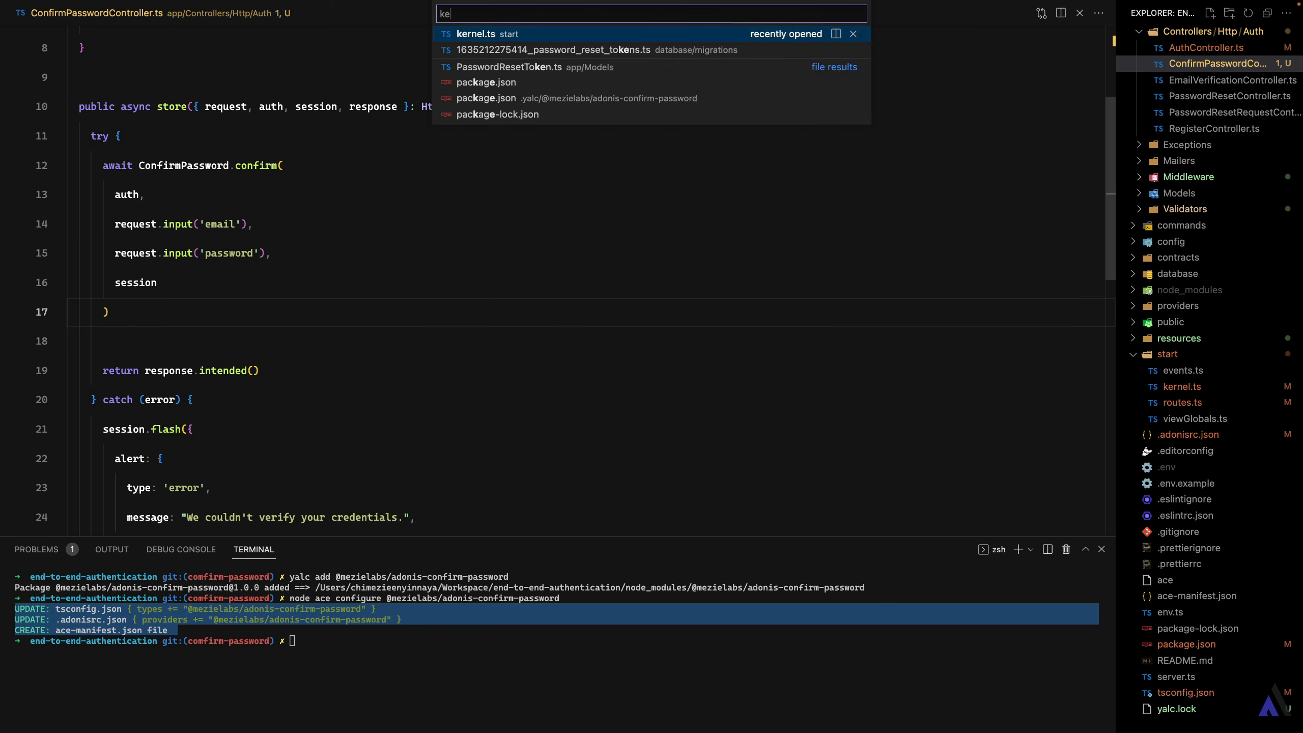
click(487, 33)
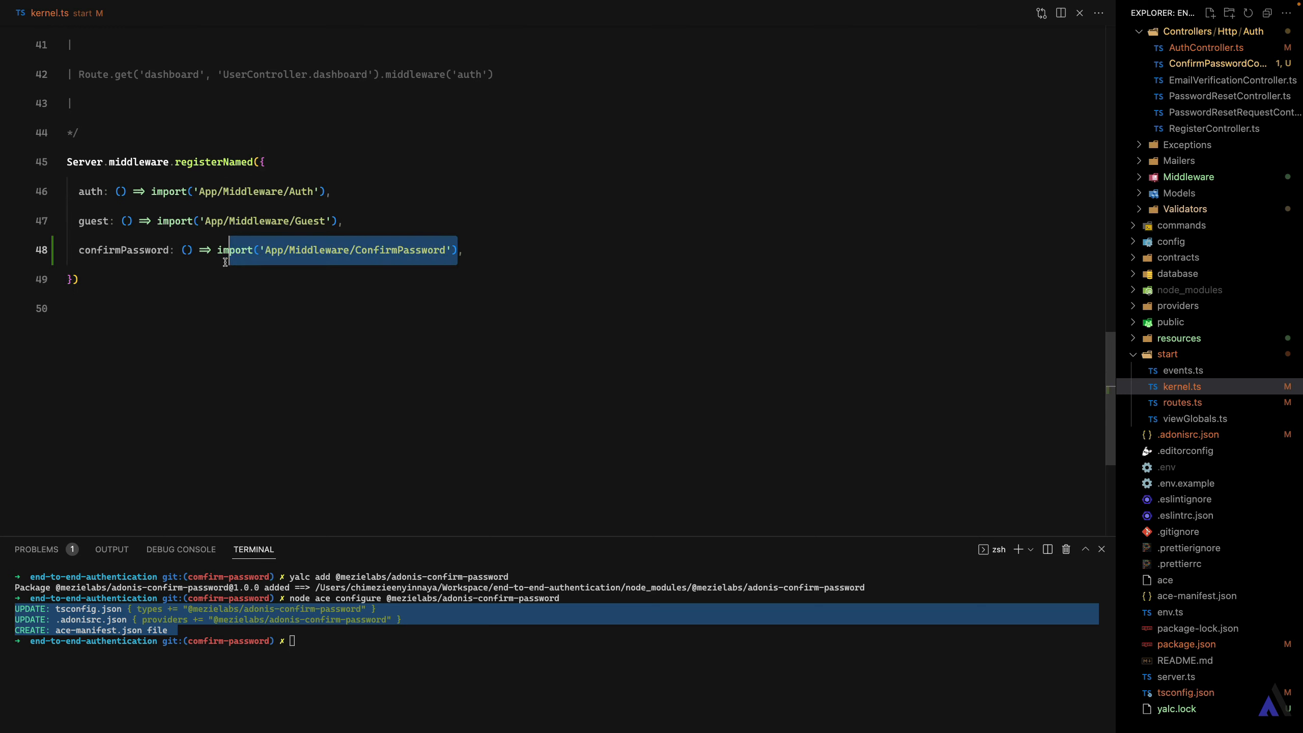
key(Backspace)
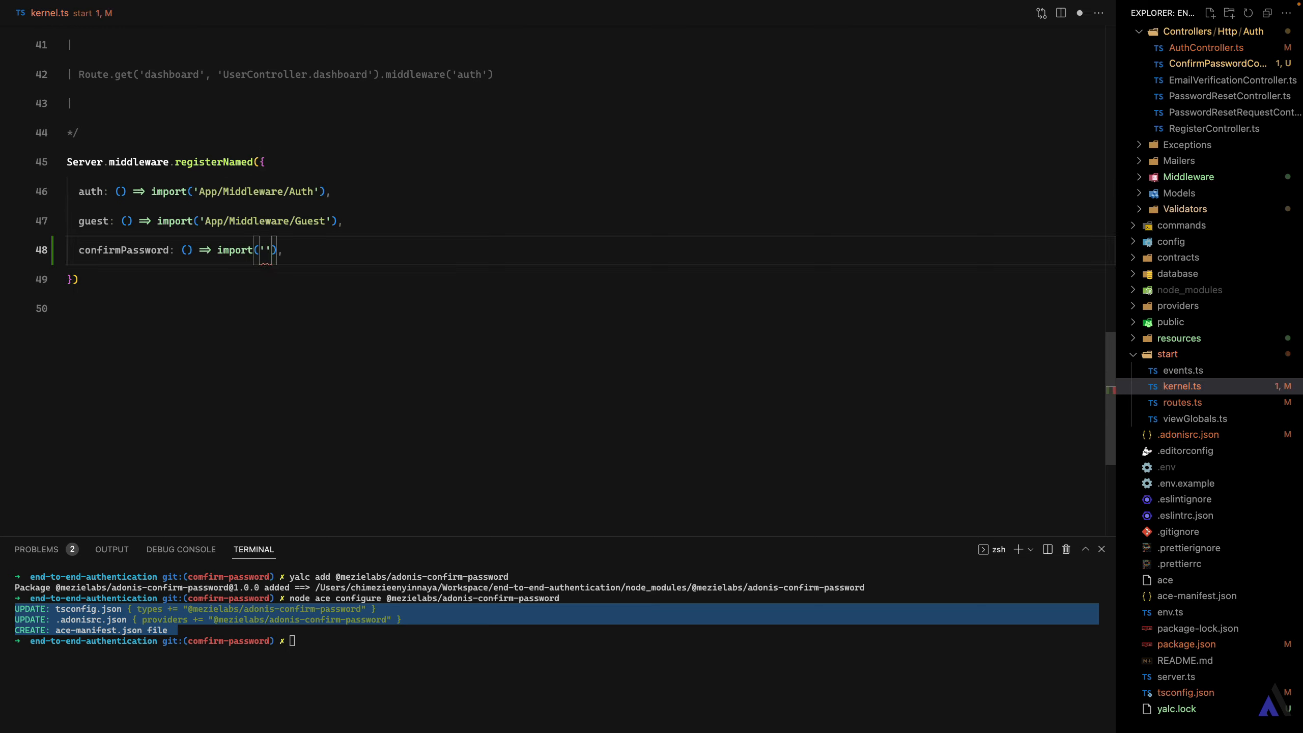
text(@ioc:Mezielabs/ConfirmPasswordMiddleware)
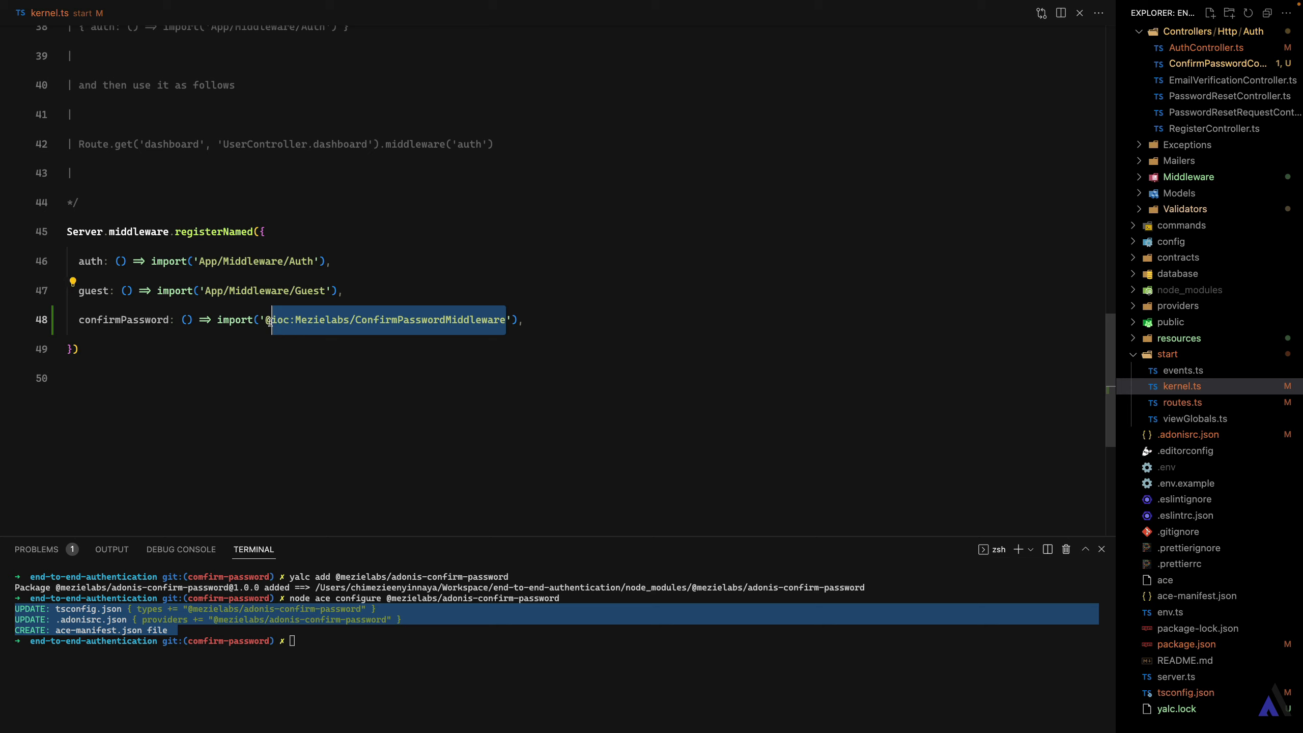
click(503, 319)
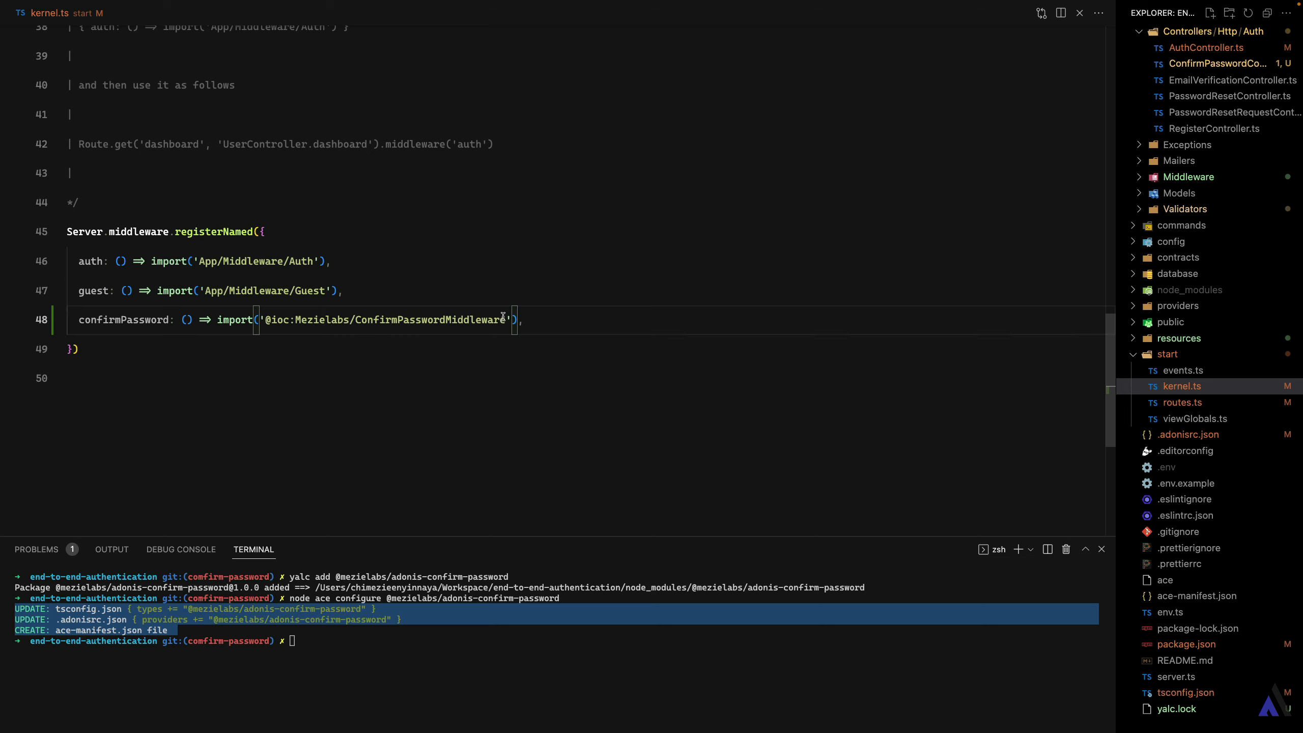
text(ace s)
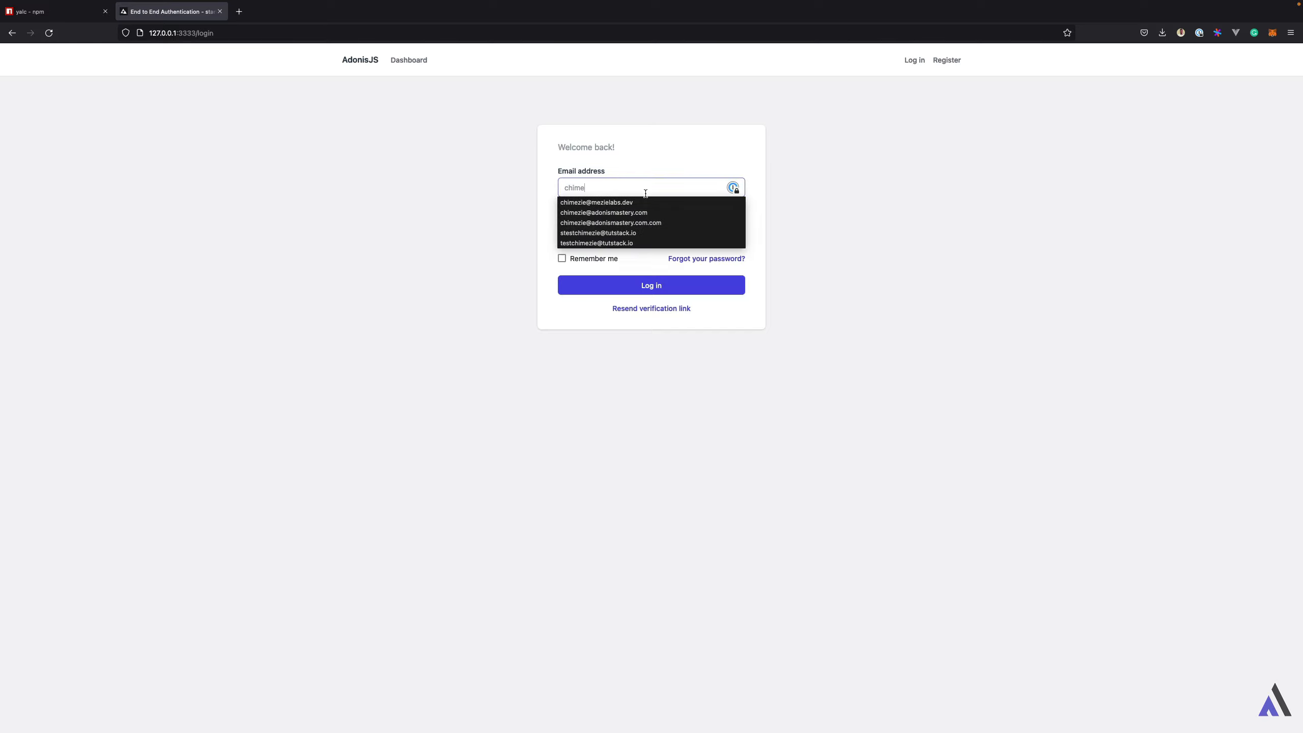
Step: Pick the saved email address from the login page's autofill dropdown
click(596, 202)
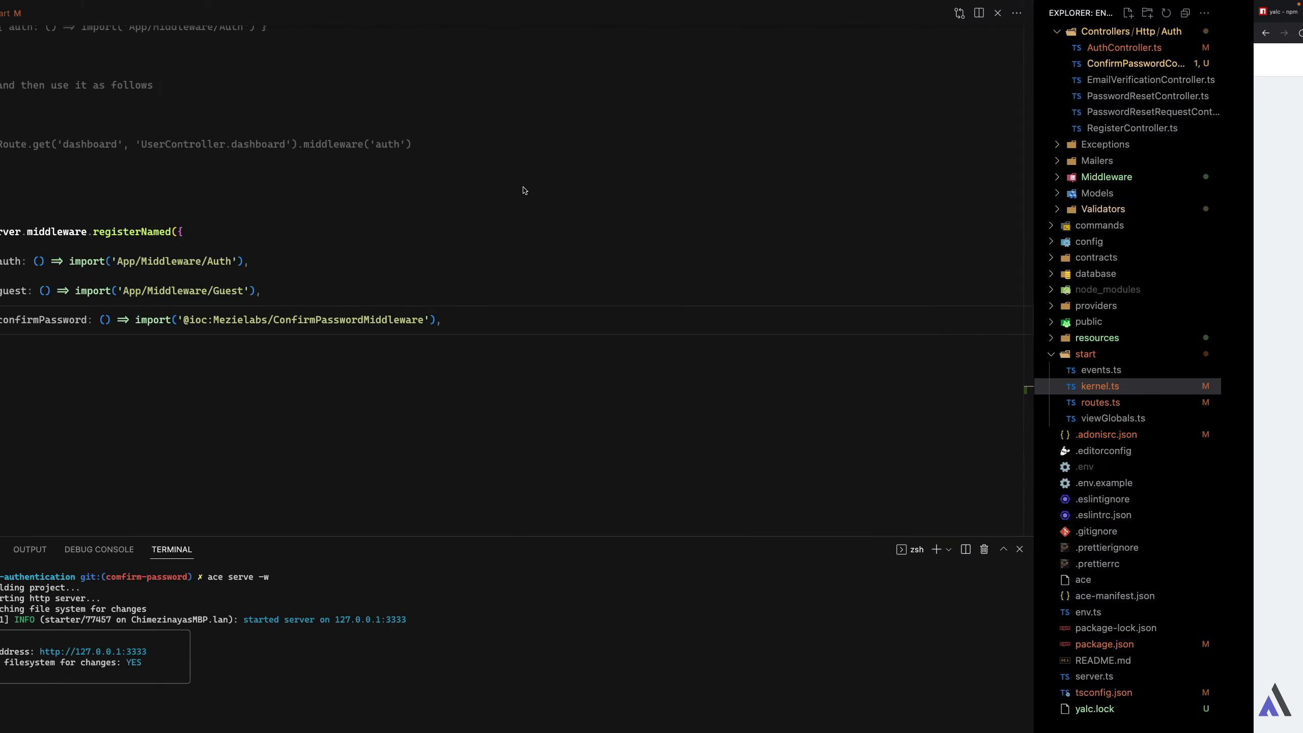
Step: Review the dashboard route's auth and confirmPassword middleware, then switch to the package window
click(1098, 402)
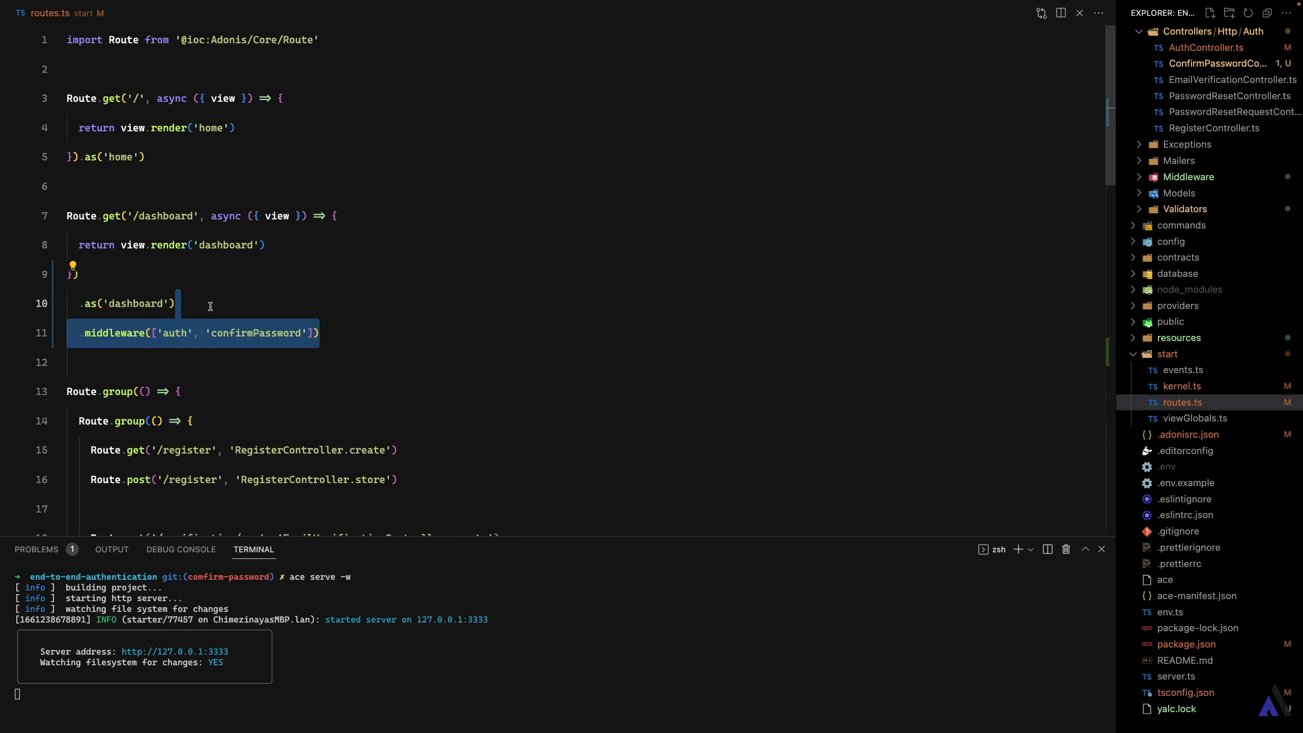
click(167, 10)
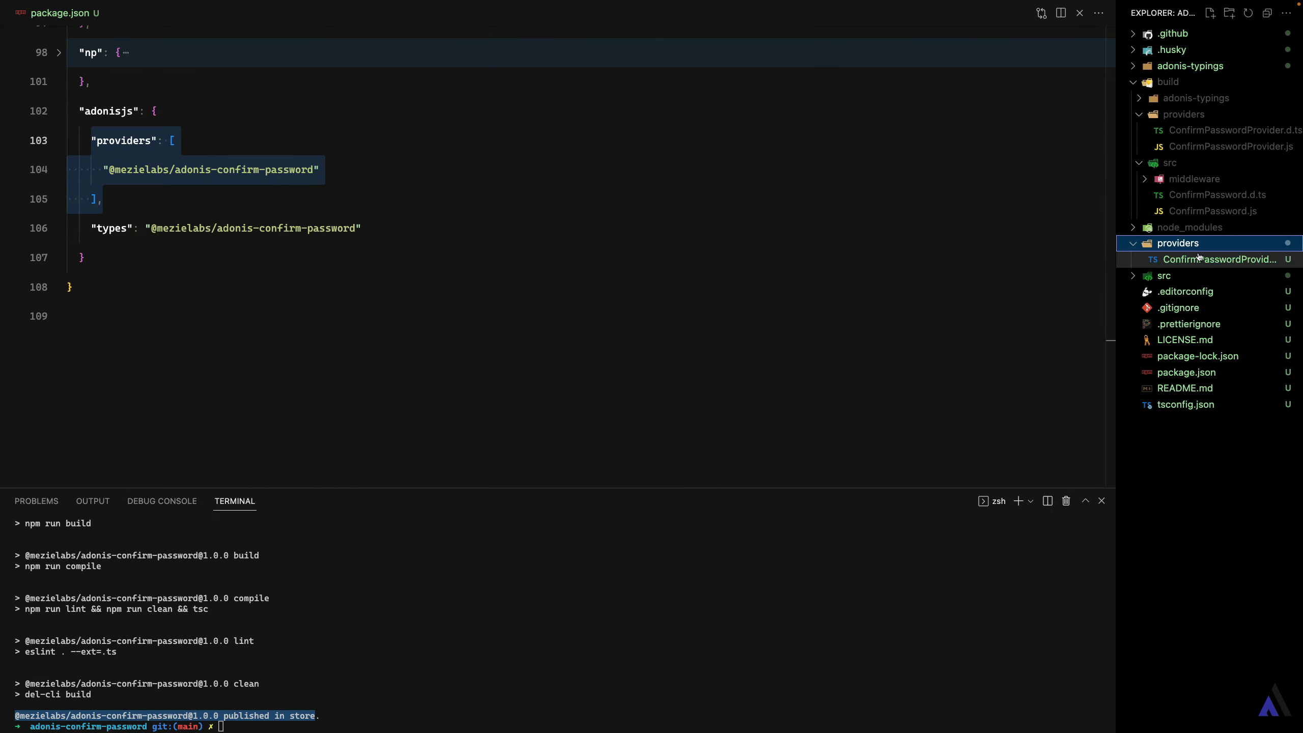
Step: Change the provider's require path to '../src/middleware/ConfirmPasswordMiddleware'
click(1216, 259)
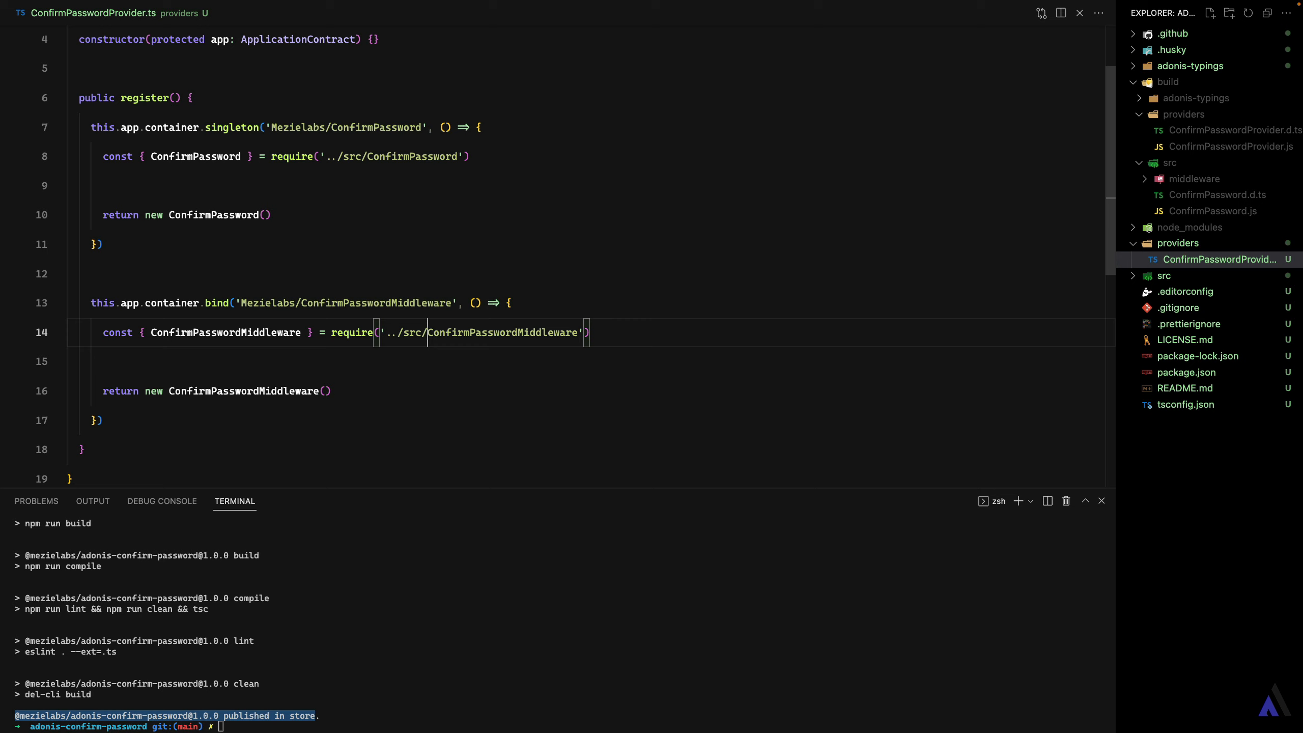
text(middleware(['auth', 'confirmPassword)
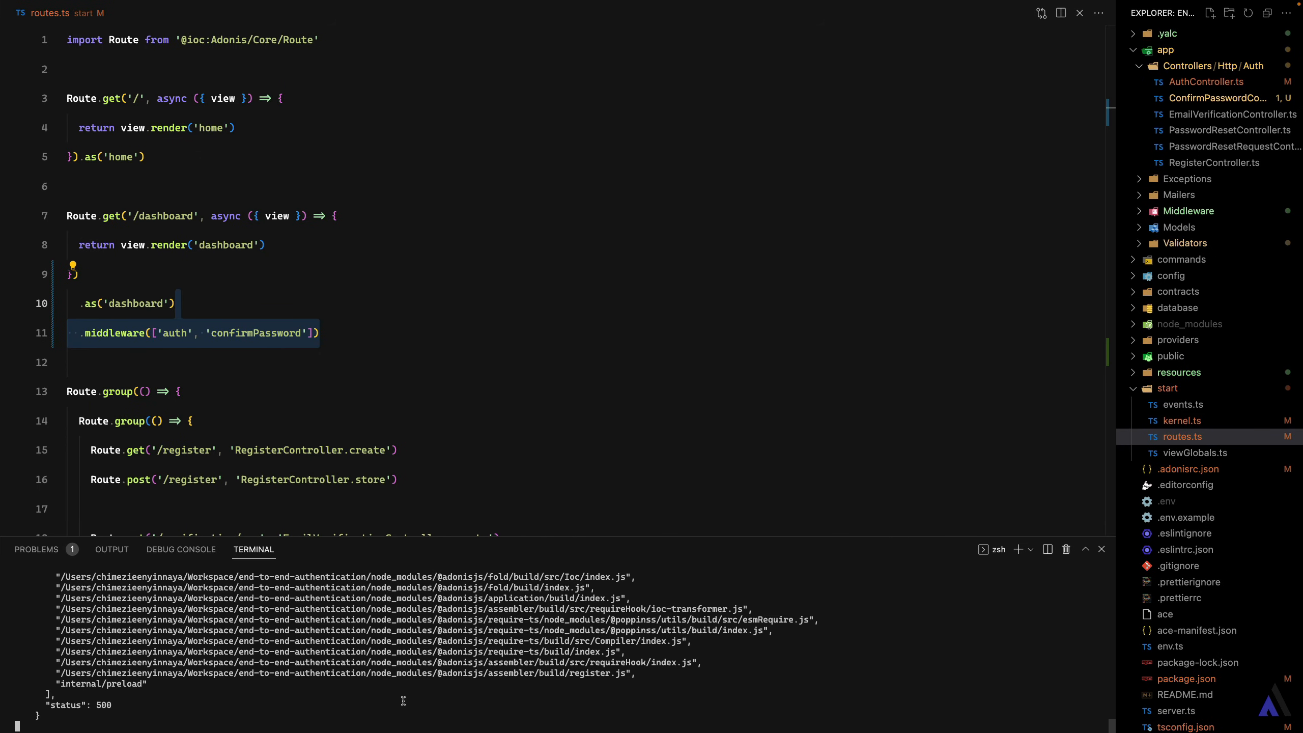
click(1046, 549)
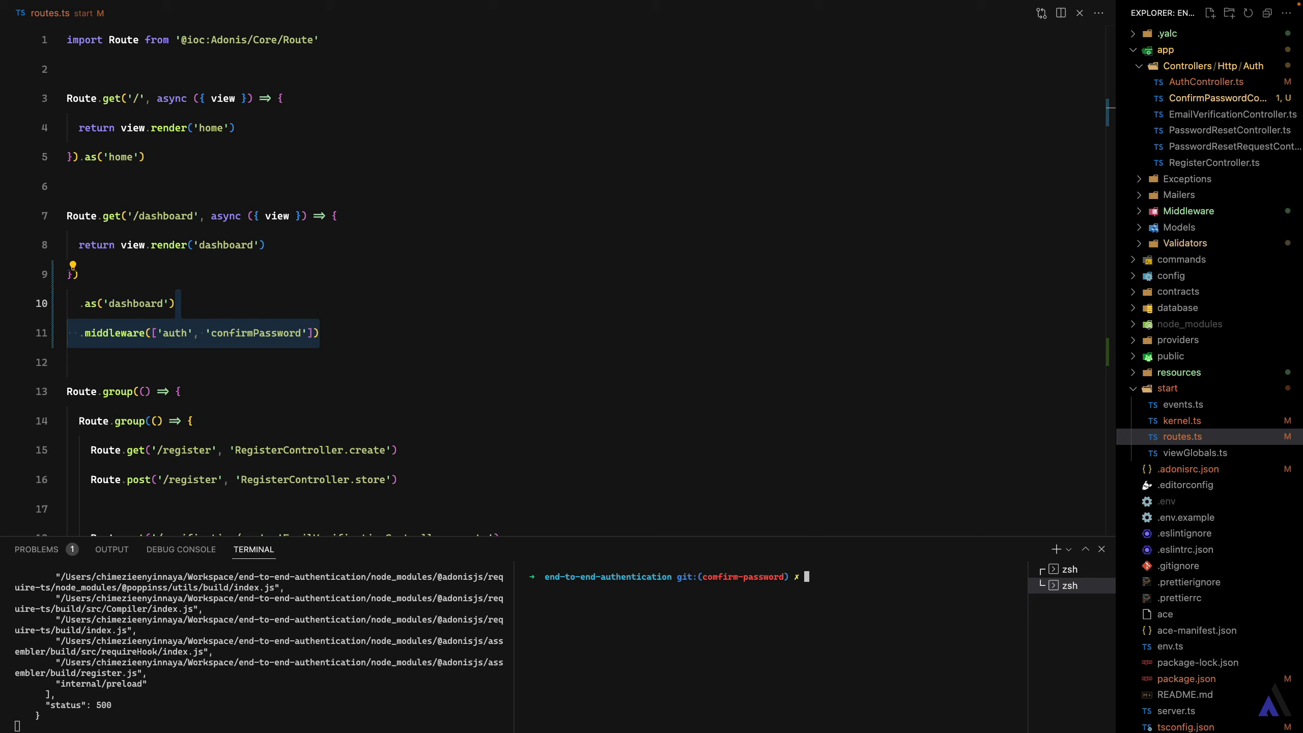
text(yalc update @)
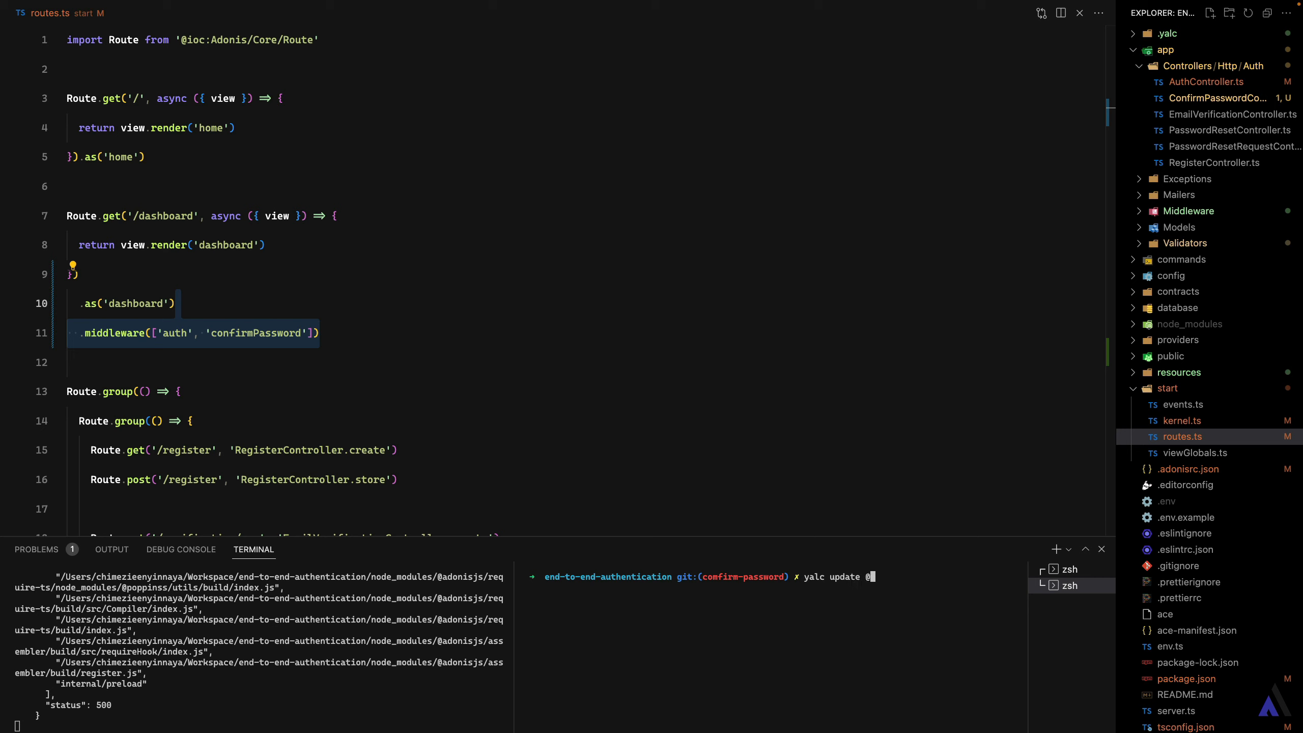
text(mezielabs/)
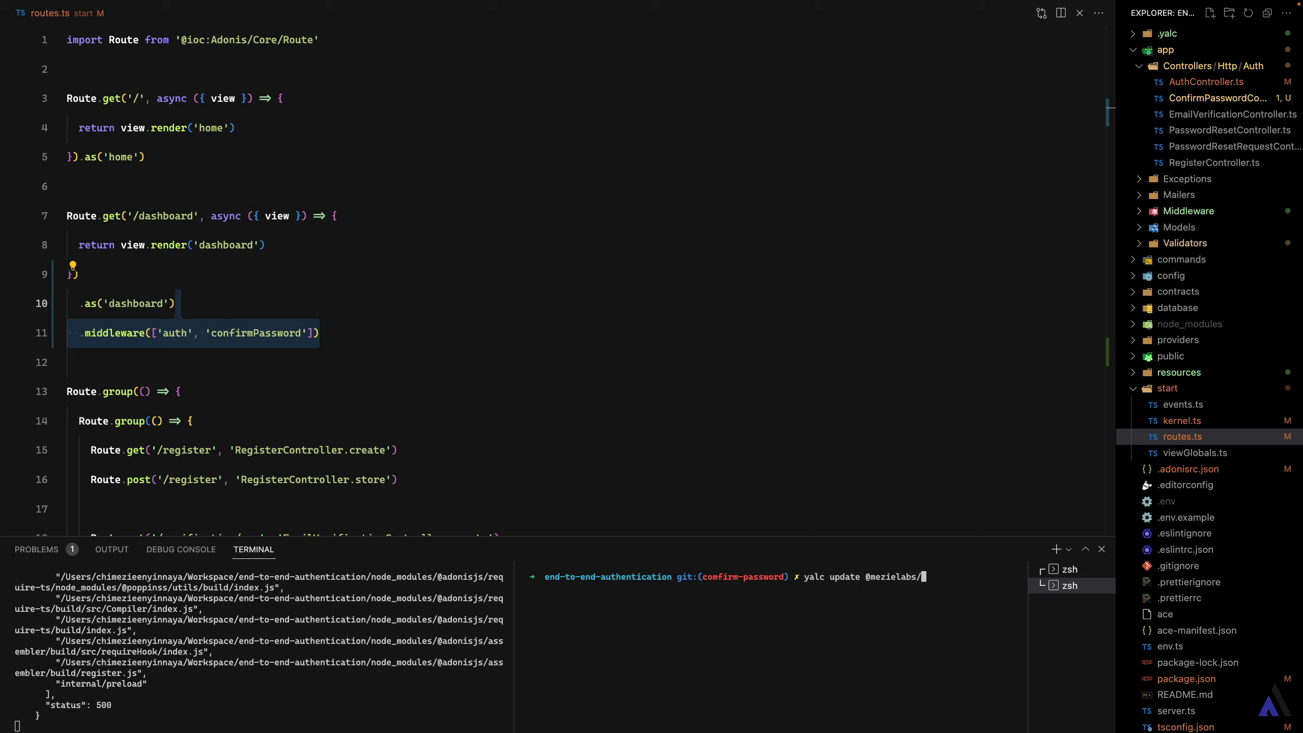
text(adonis-confirm-password)
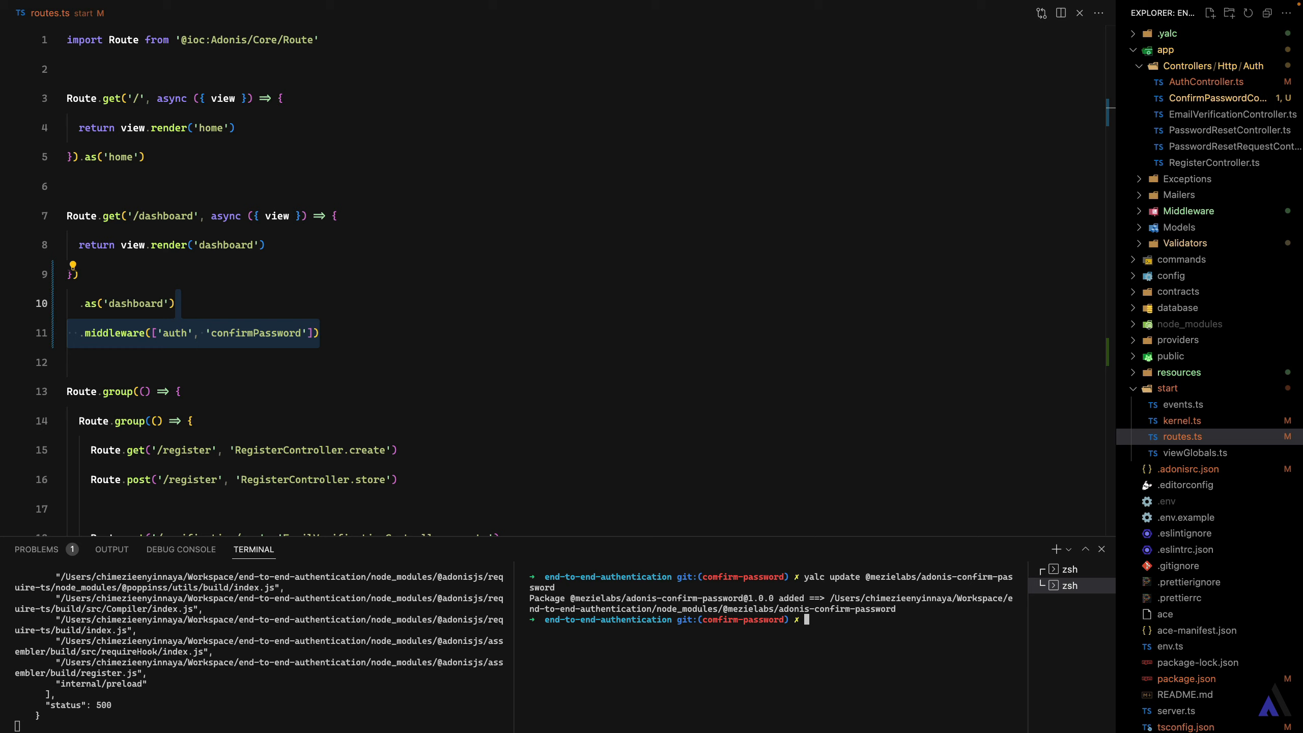
mouse_move(843, 594)
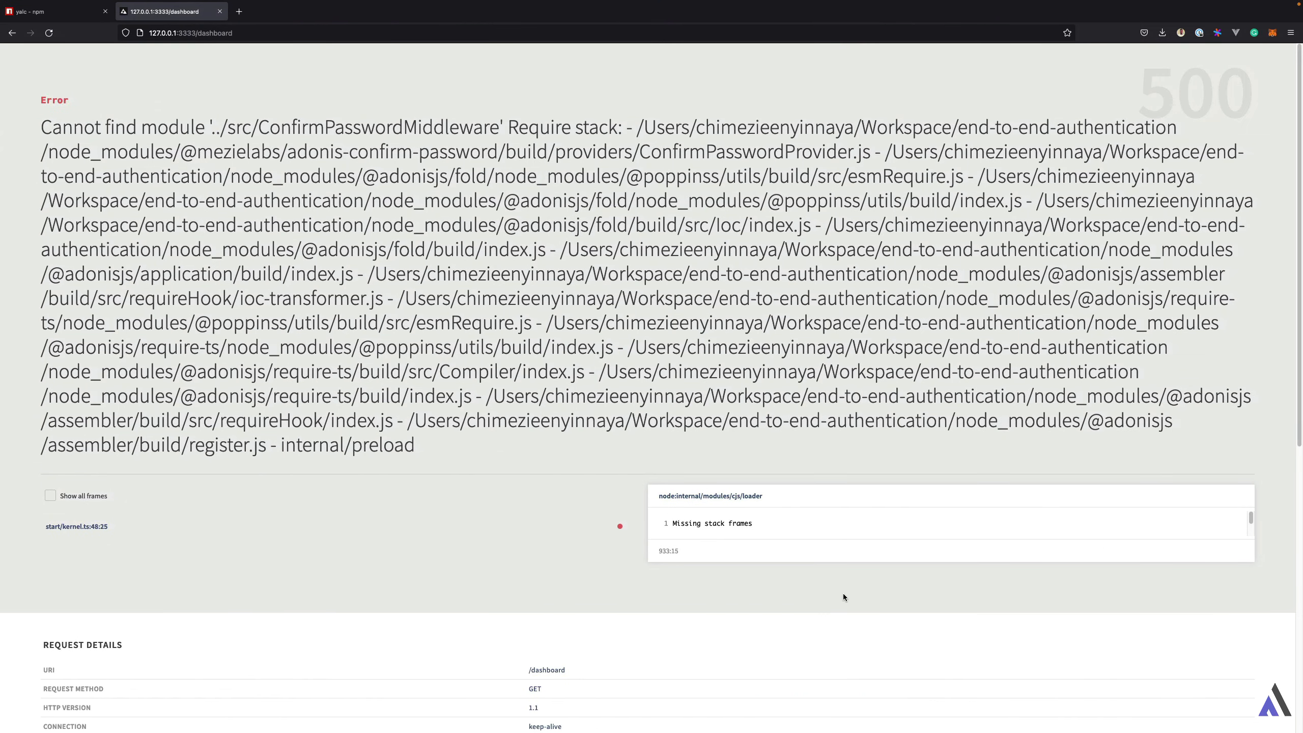
mouse_move(914, 638)
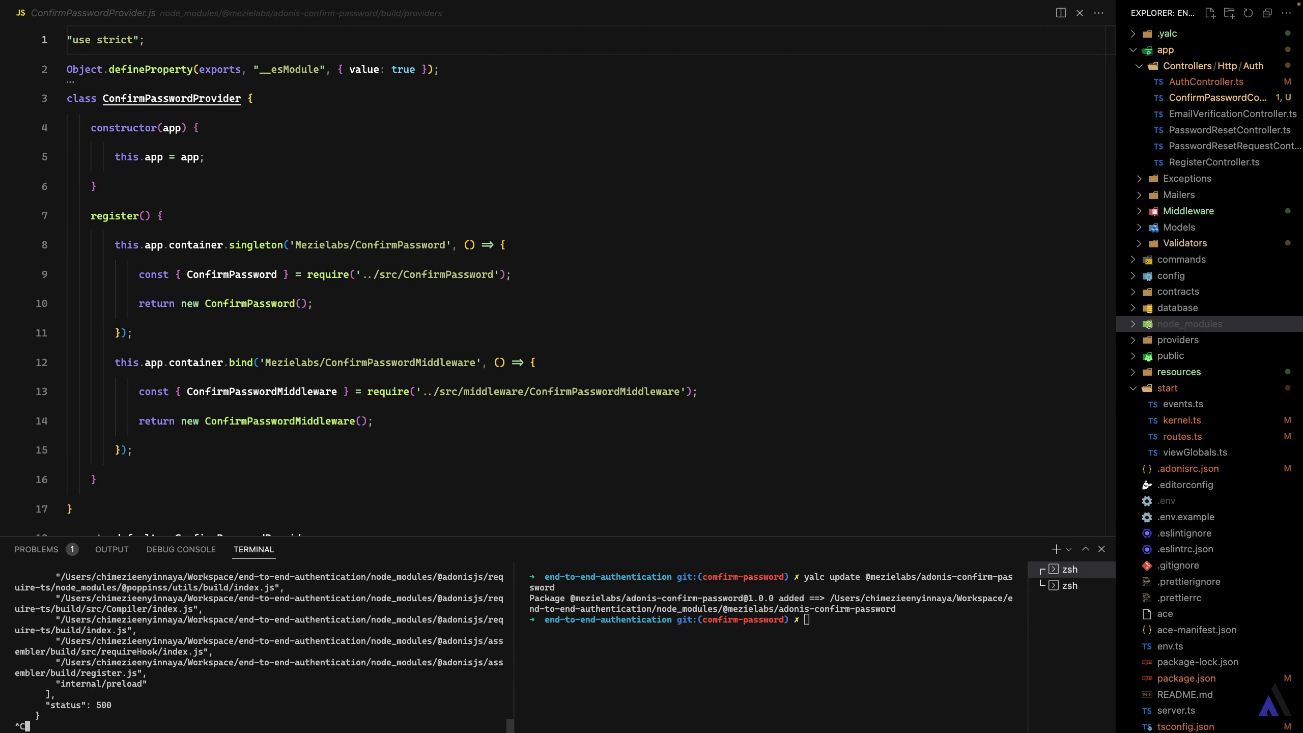
Step: Restart the development server with ace serve -w
text(ace serve -w)
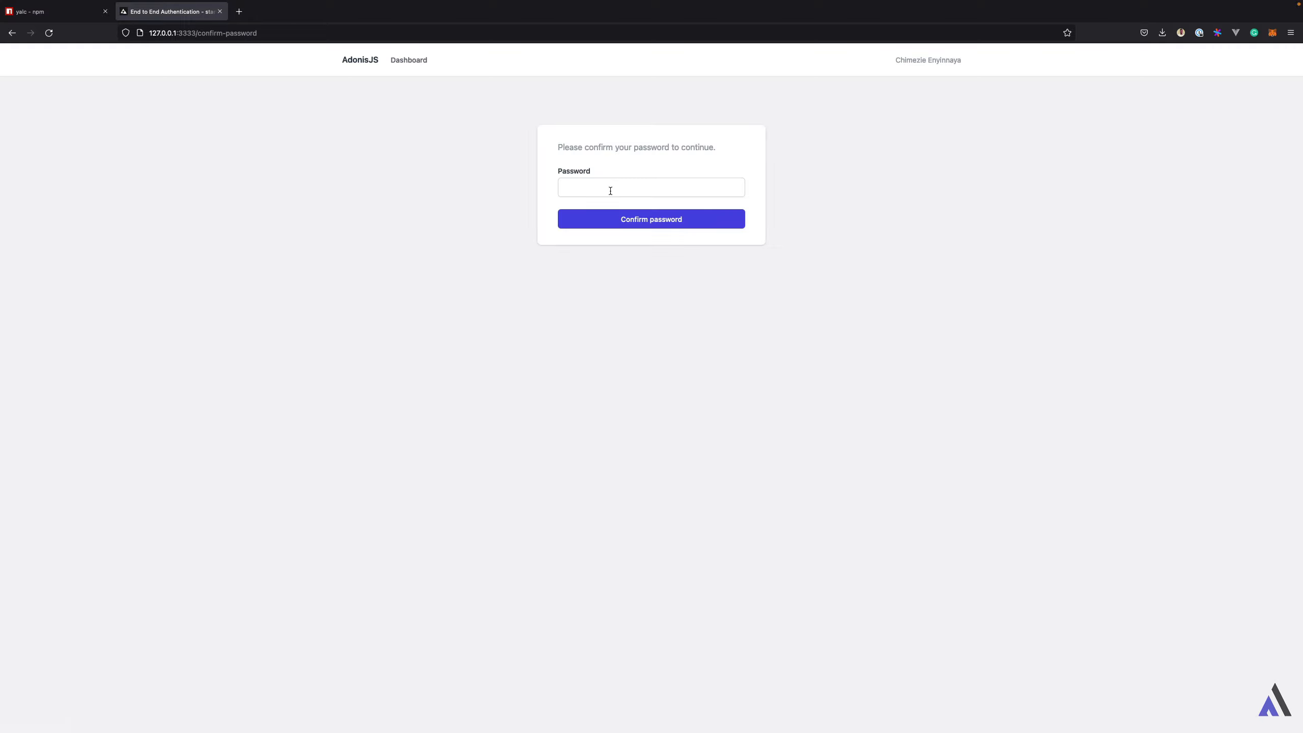
Step: Type the password into the confirm-password form
text(password)
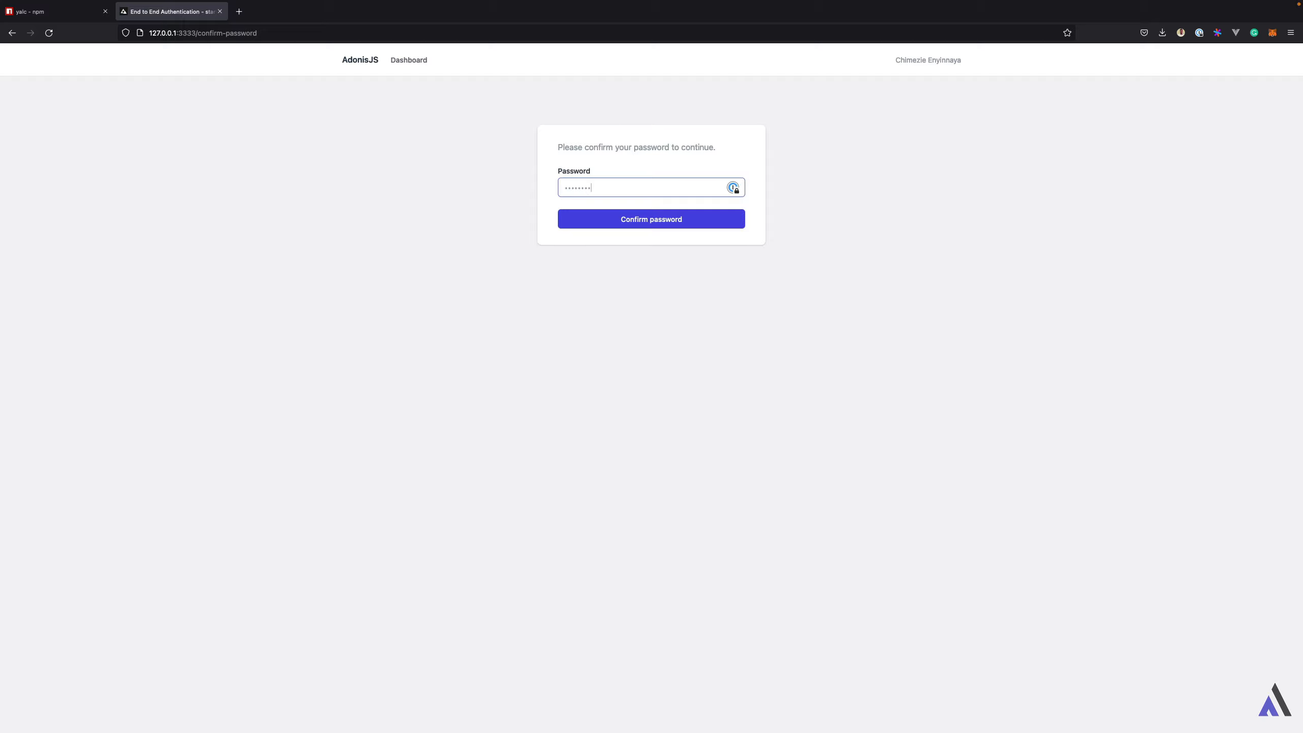